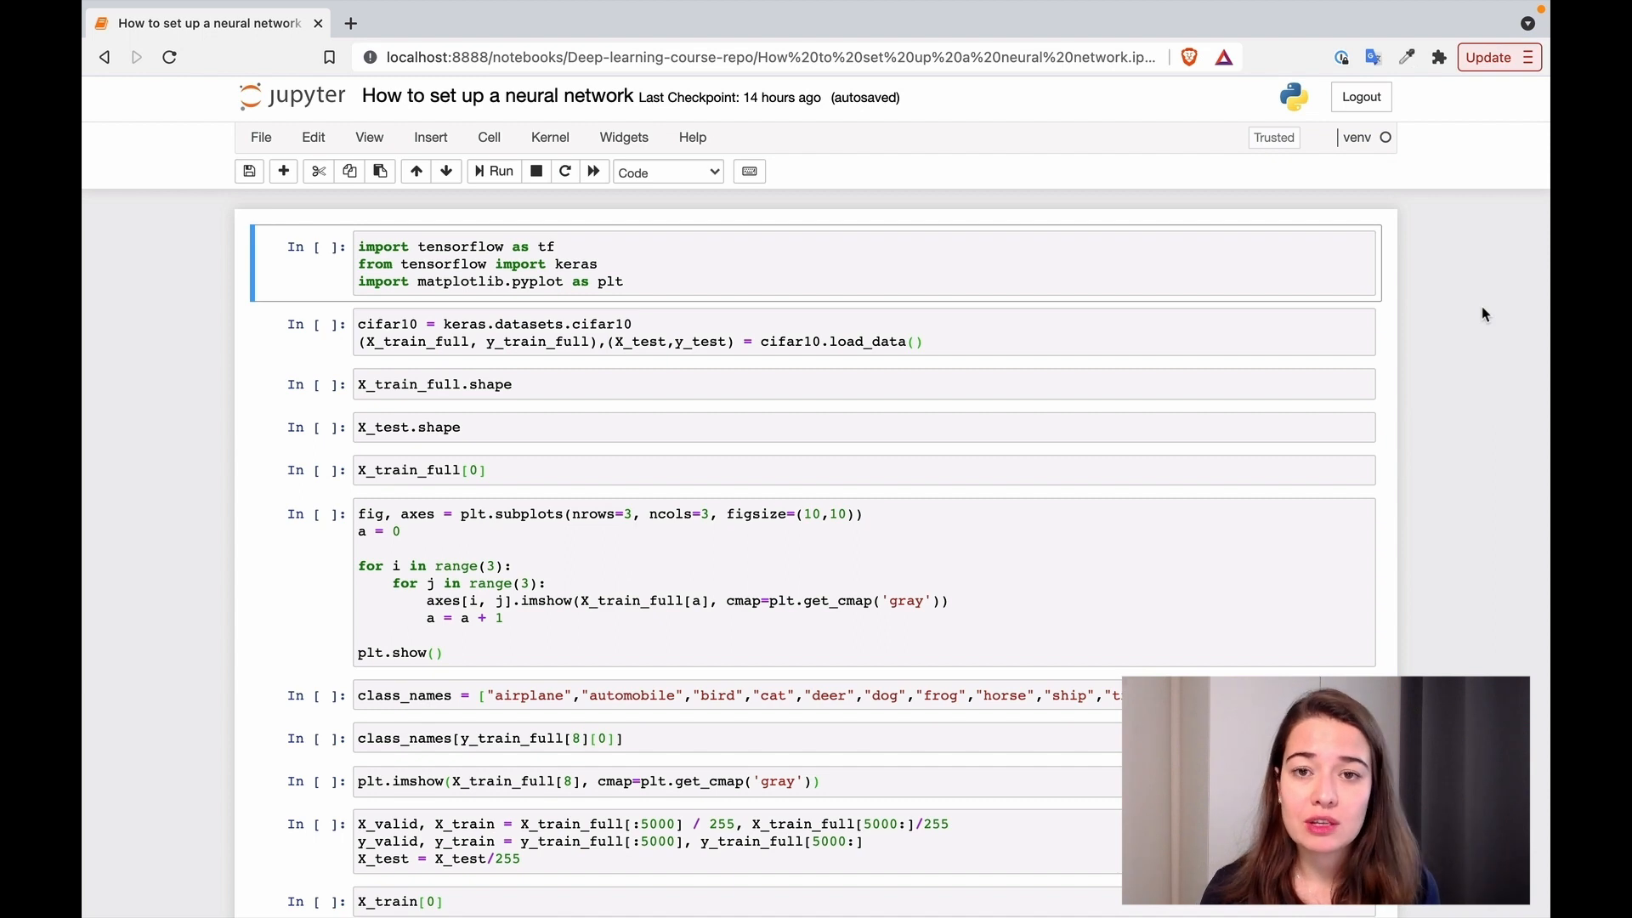
pyautogui.moveTo(1084, 270)
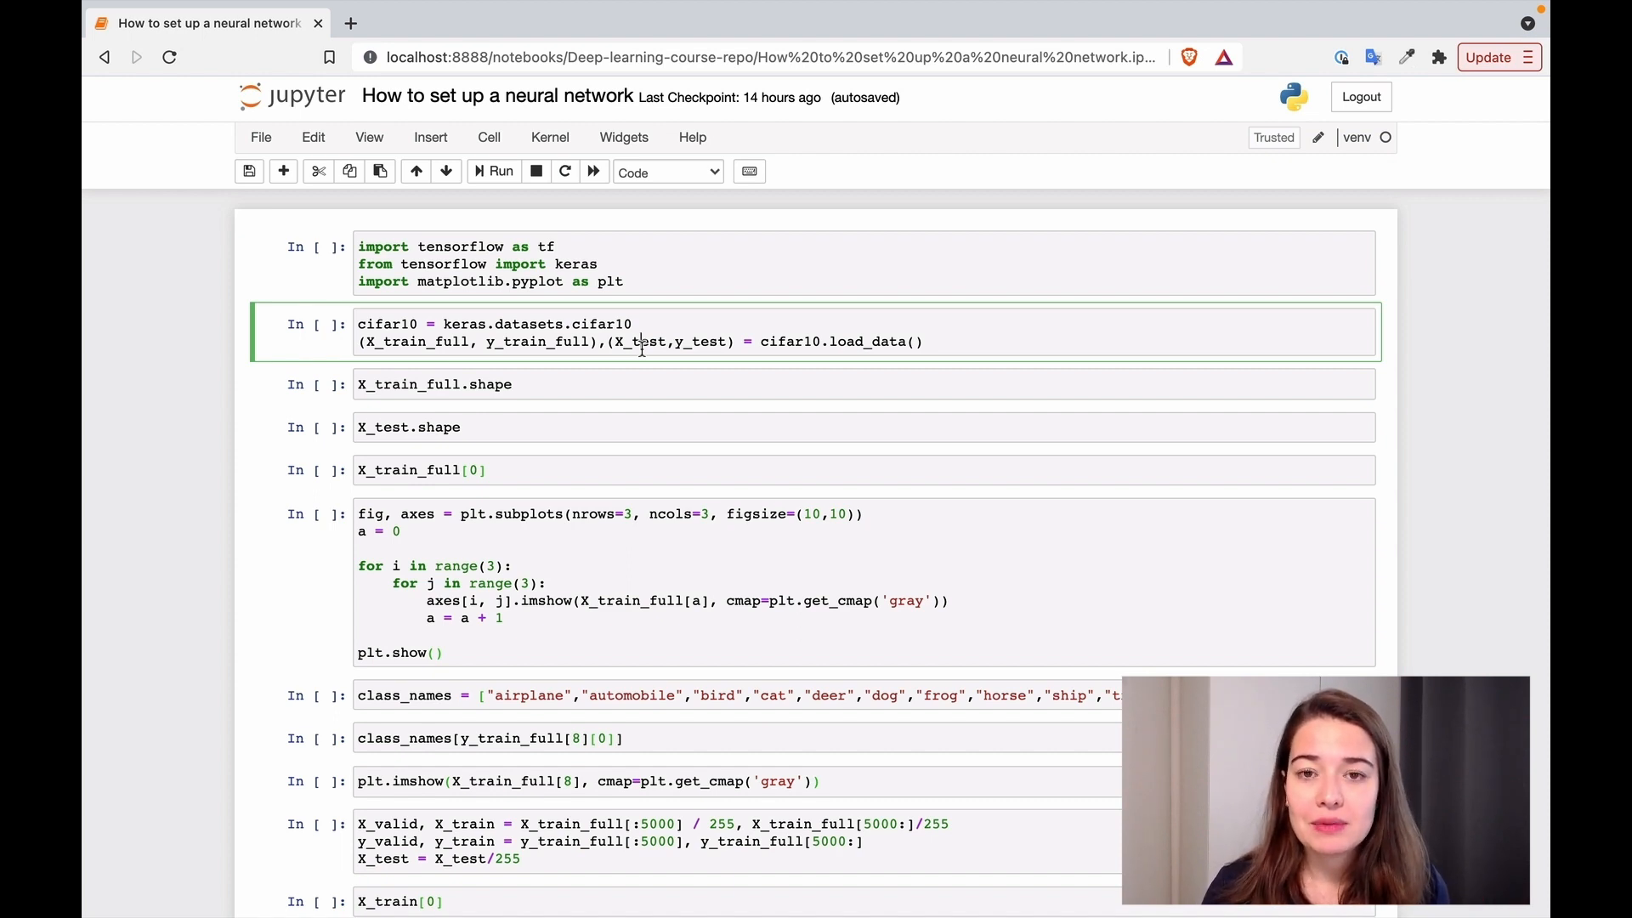
pyautogui.moveTo(581, 323)
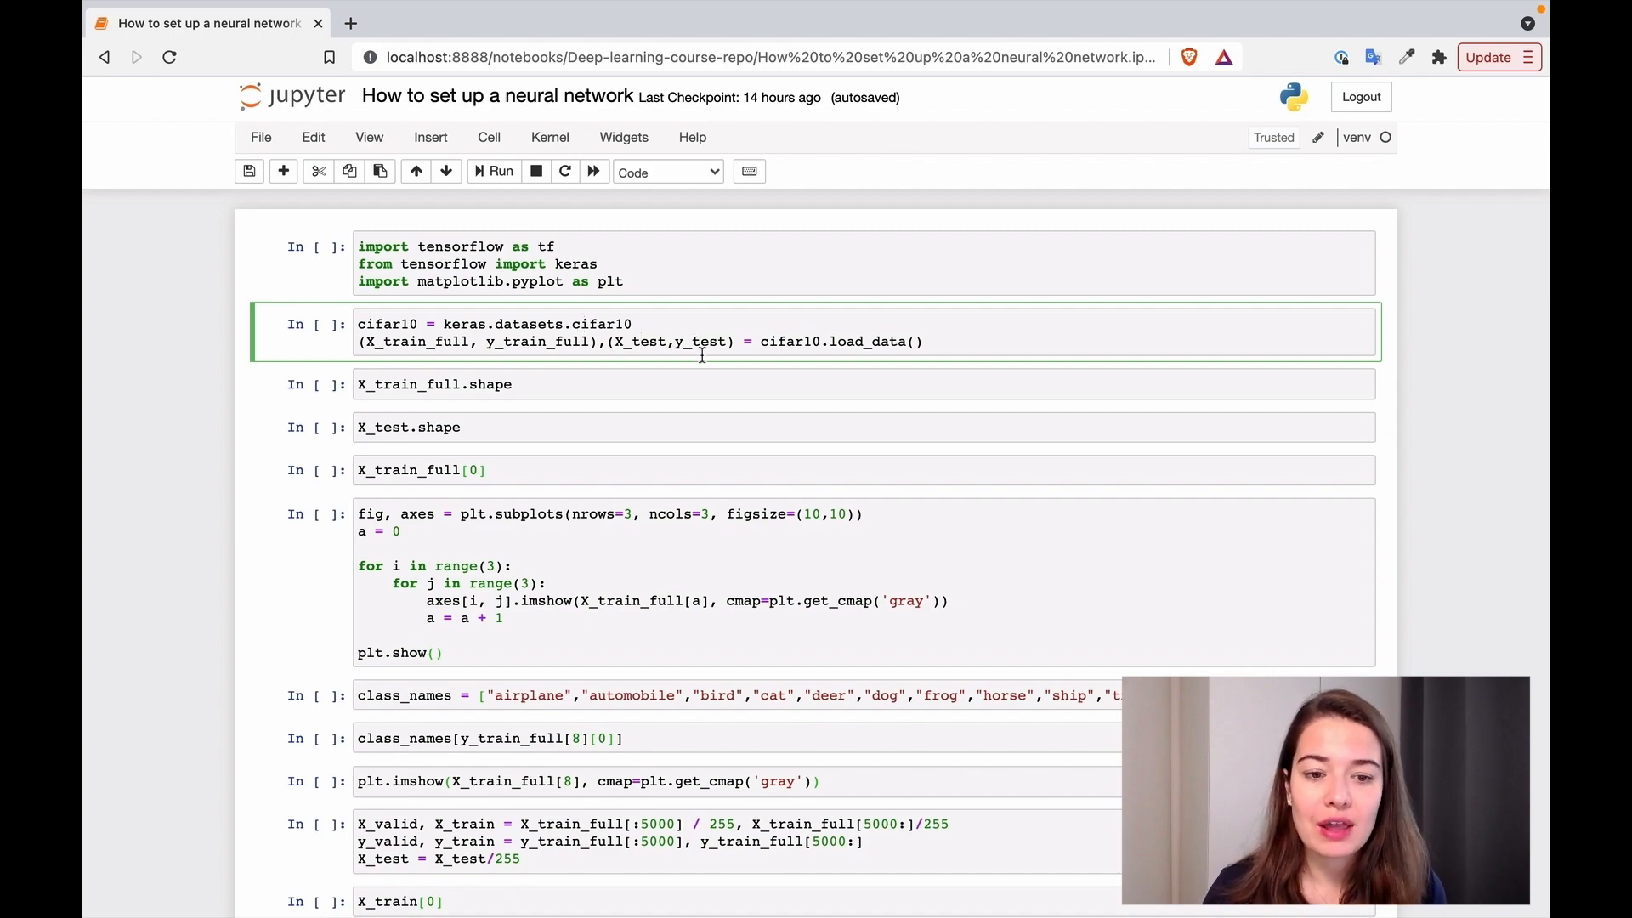
# Run the imports and load the CIFAR-10 dataset into train and test arrays
pyautogui.scroll(-3)
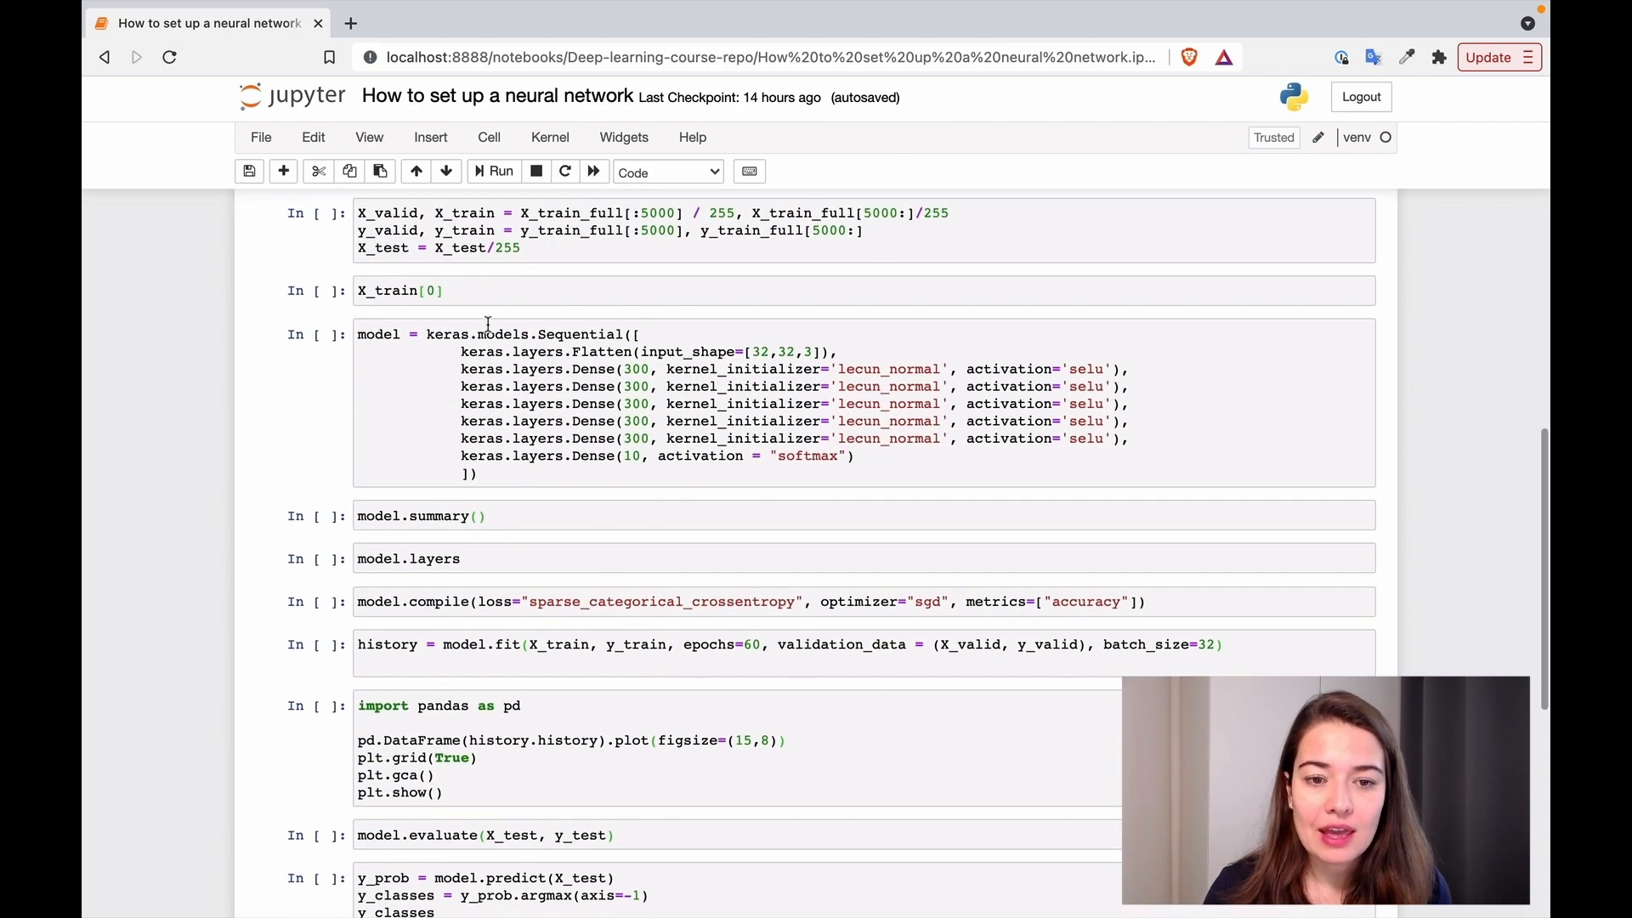
pyautogui.scroll(-3)
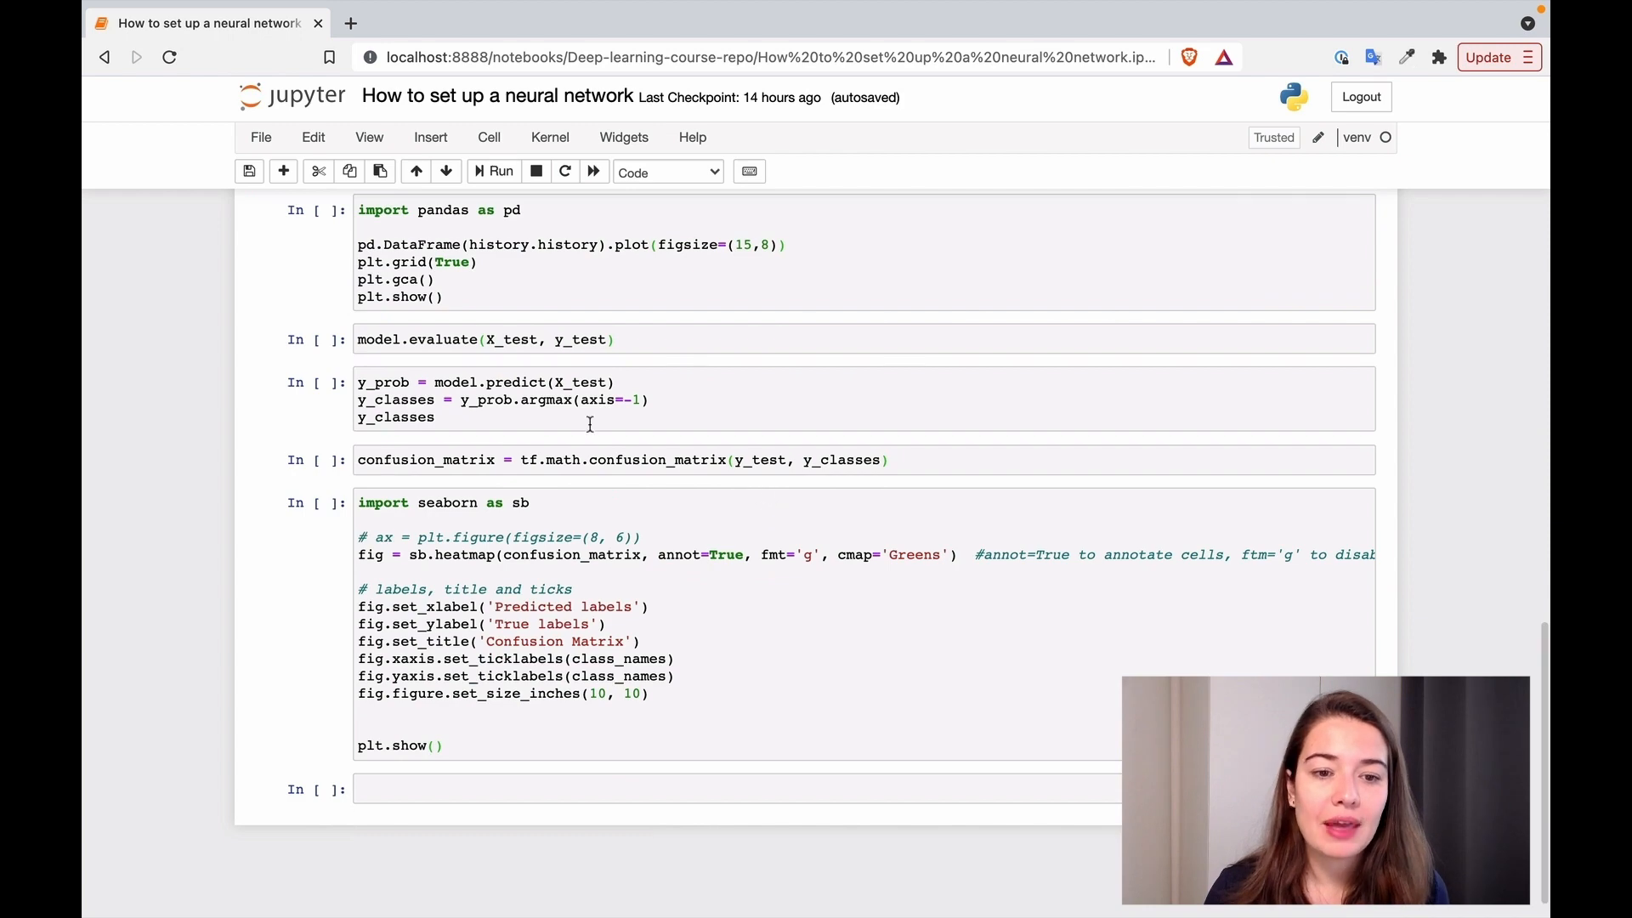
pyautogui.scroll(3)
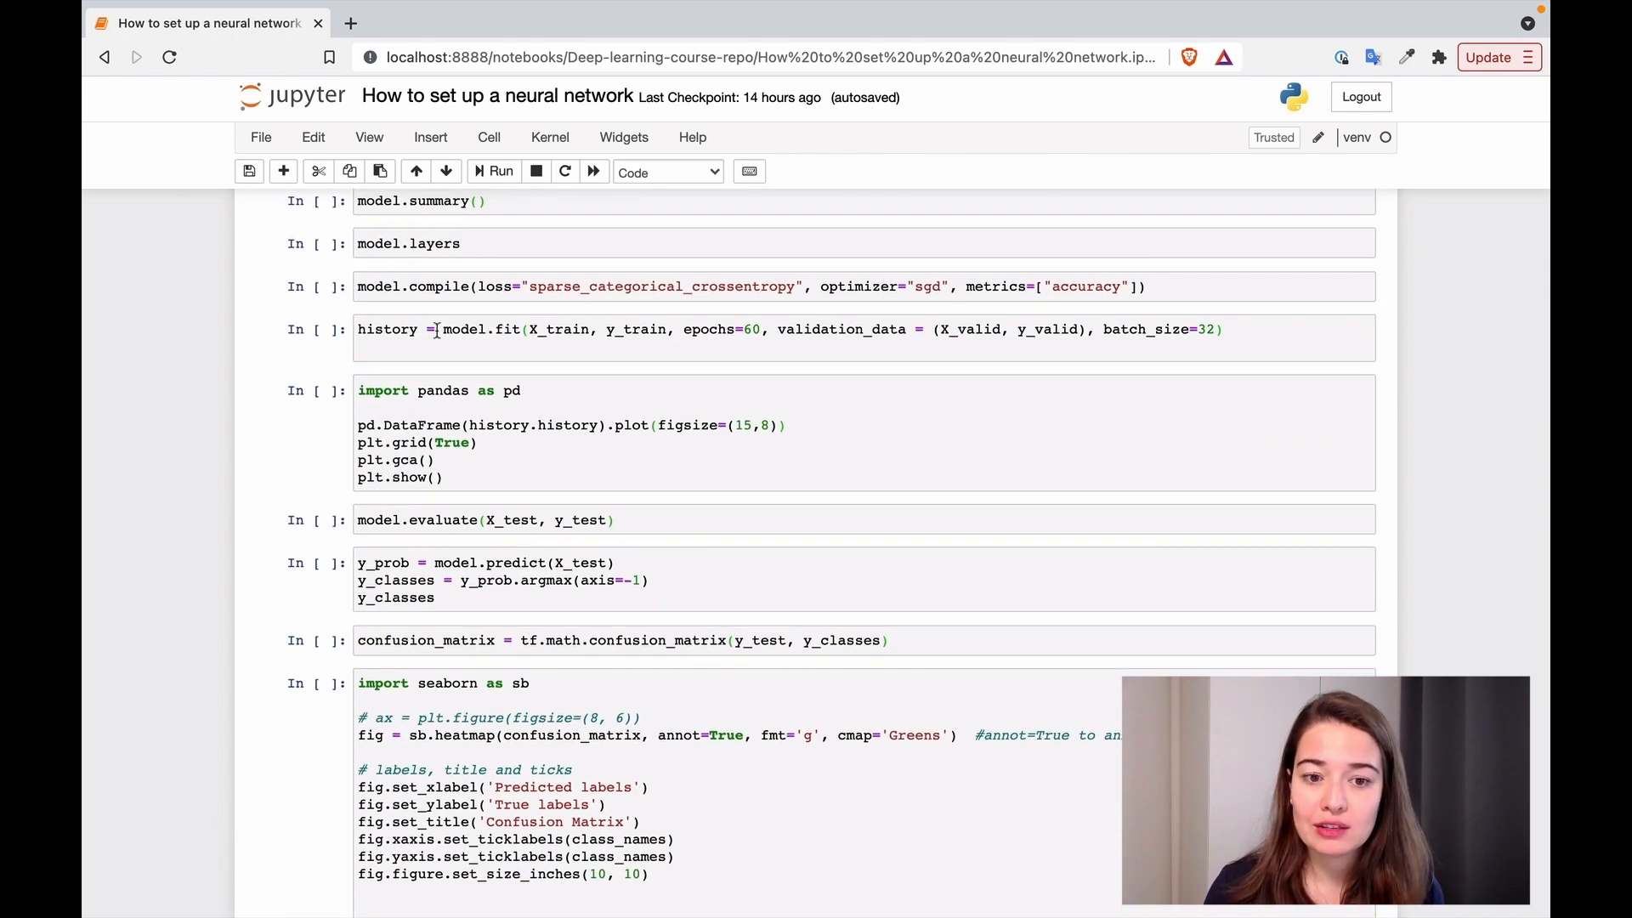
pyautogui.scroll(-3)
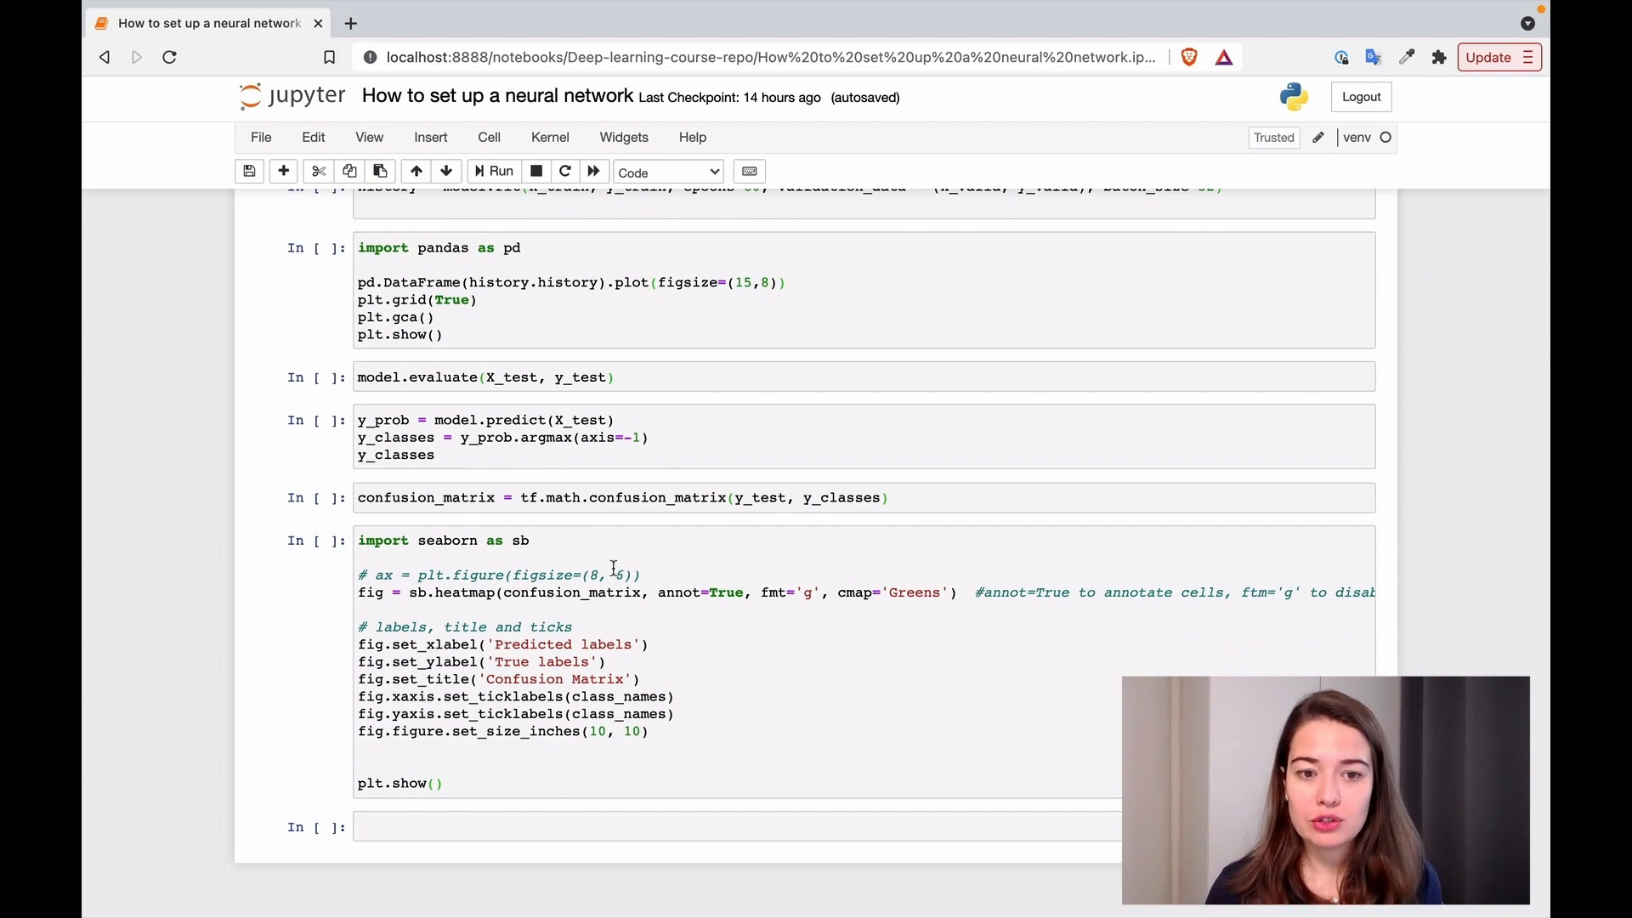
pyautogui.scroll(3)
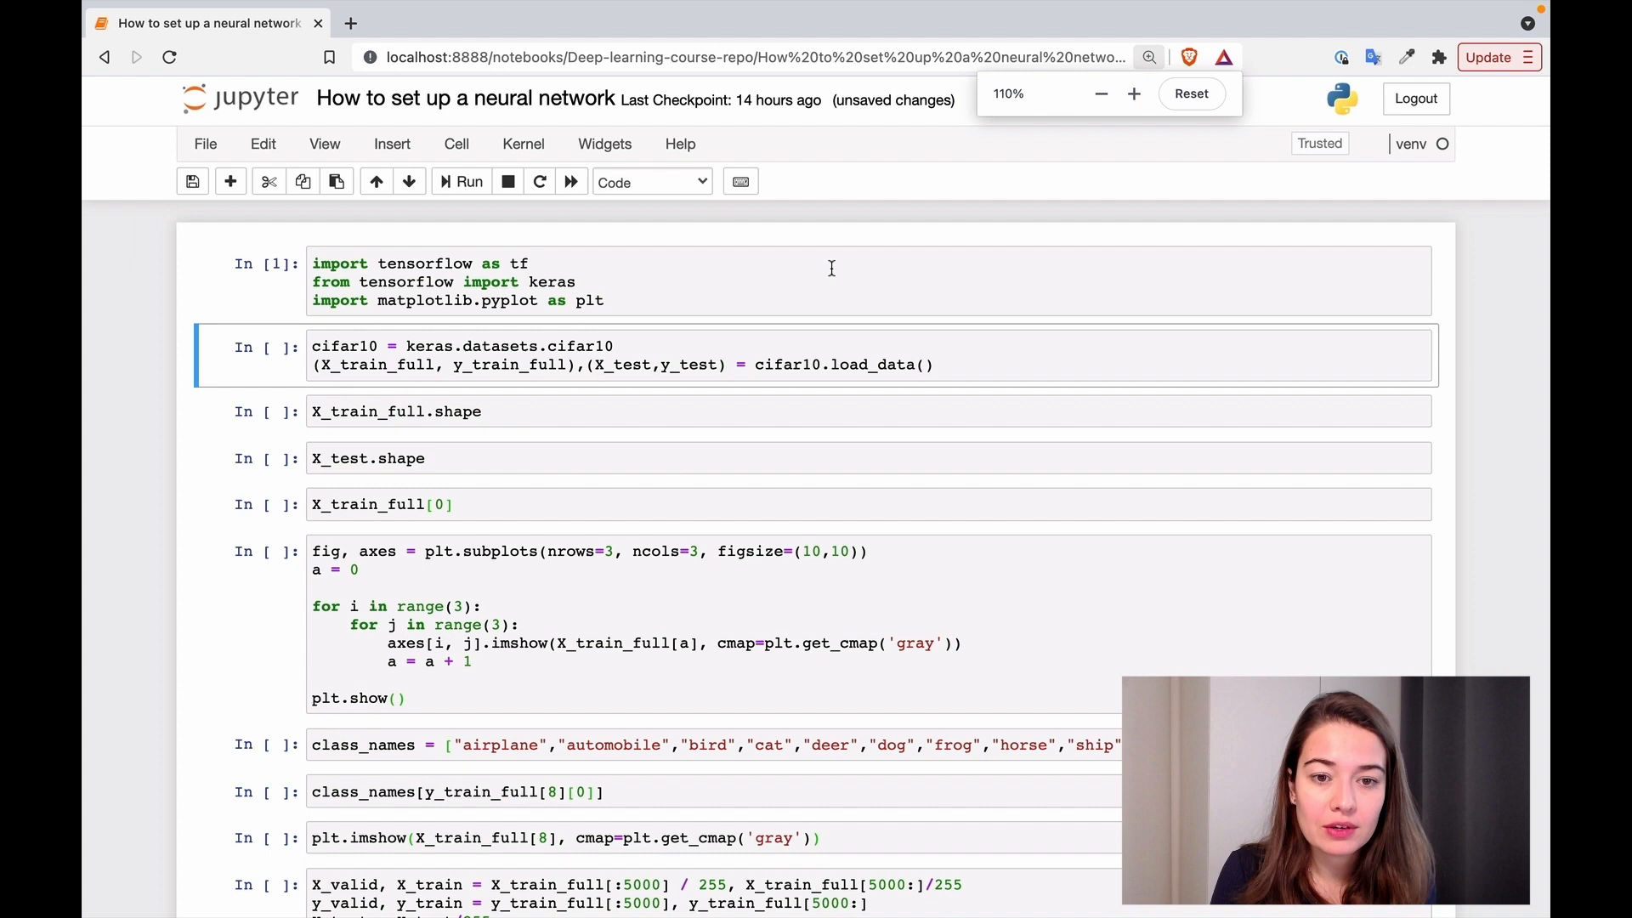
pyautogui.click(1134, 94)
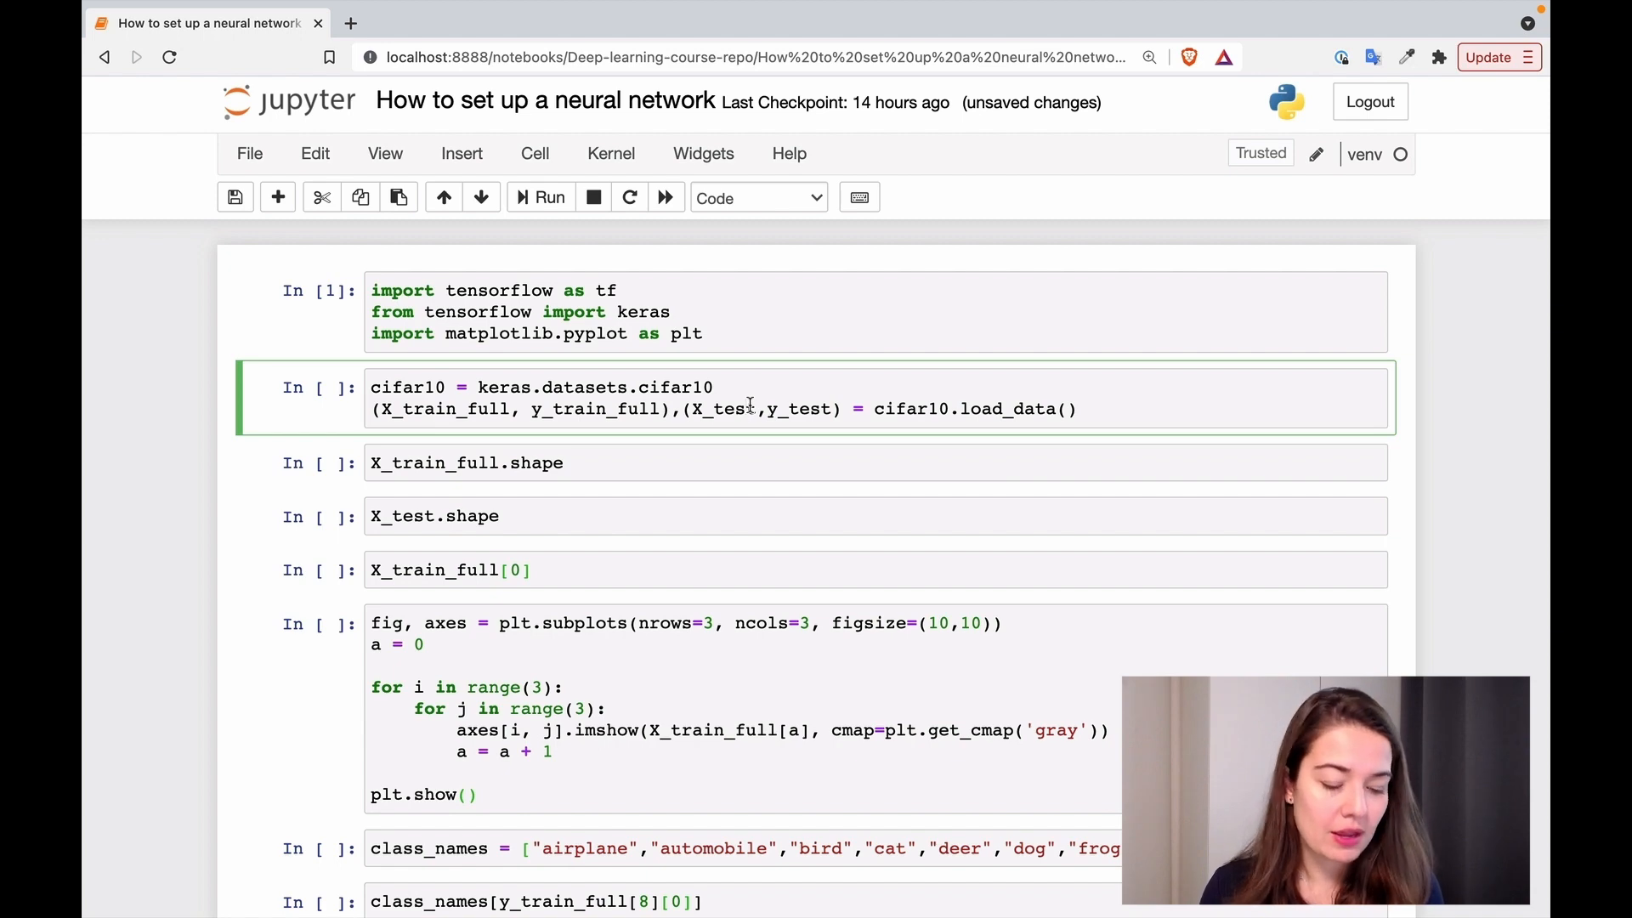
pyautogui.click(549, 197)
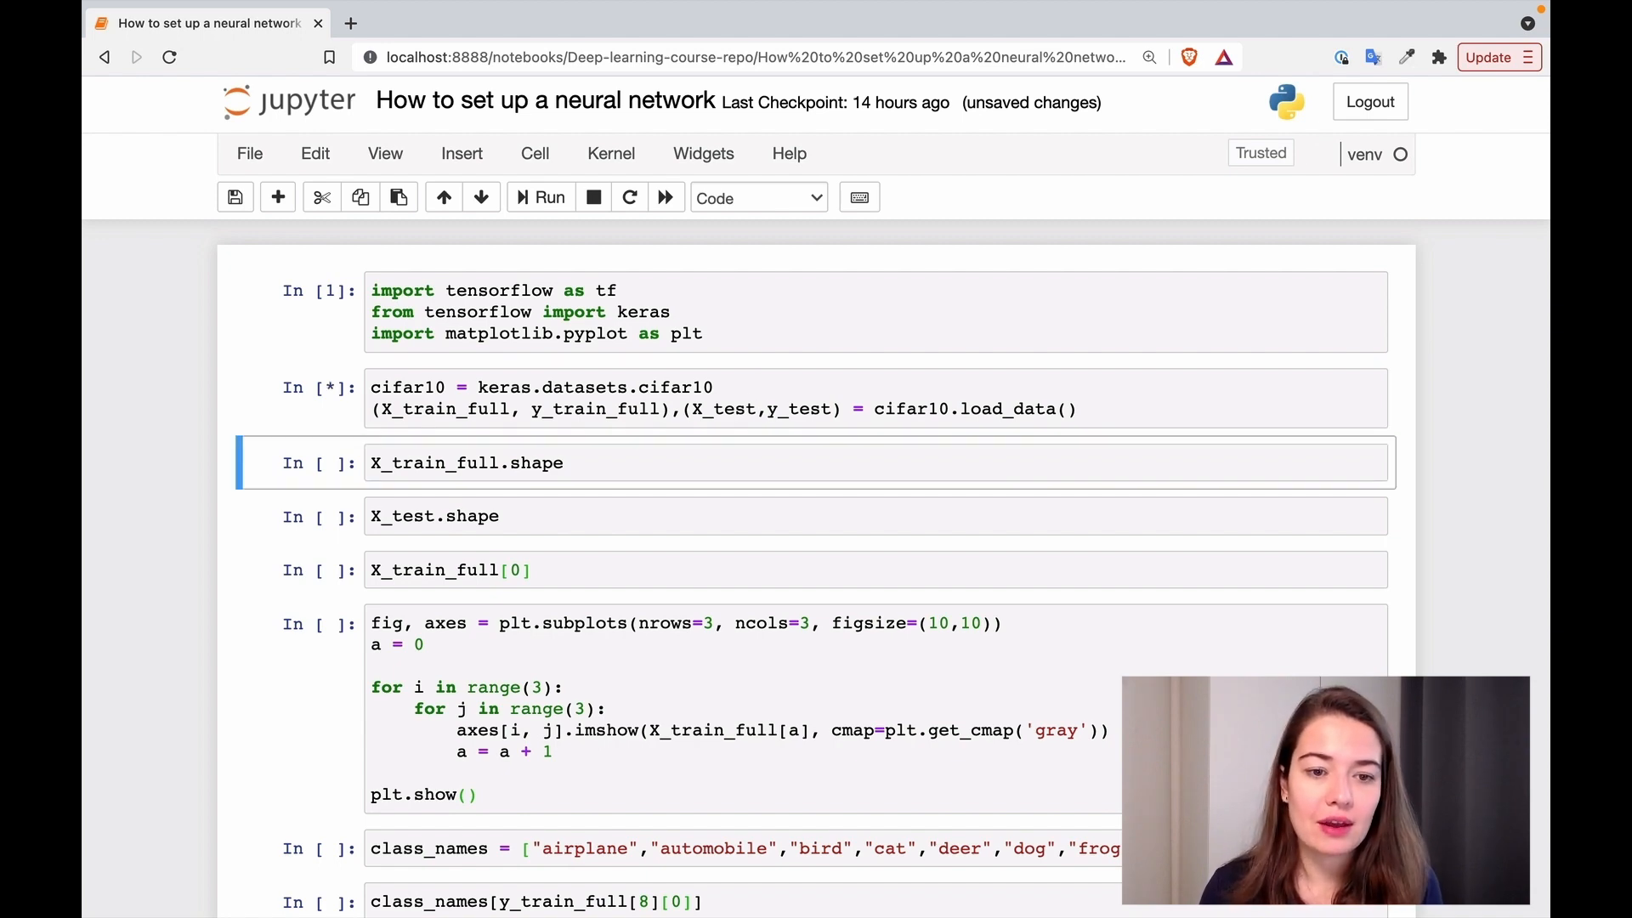
# Show X_train_full.shape (50000, 32, 32, 3), X_test.shape (10000, 32, 32, 3) and the pixel array X_train_full[0]
pyautogui.click(549, 198)
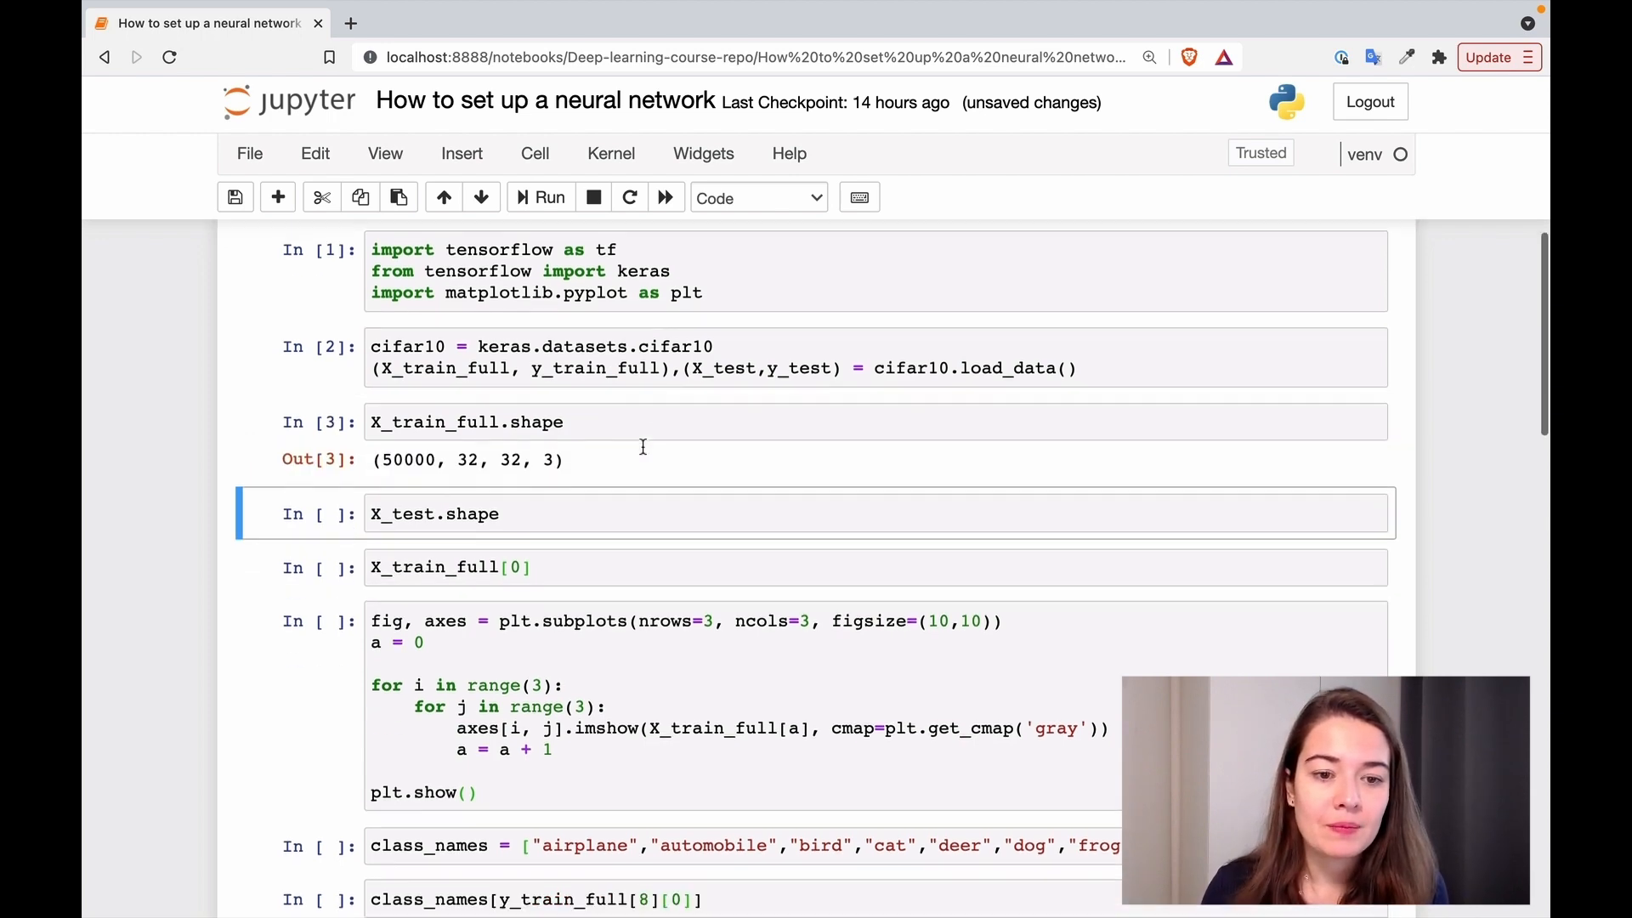
pyautogui.click(546, 197)
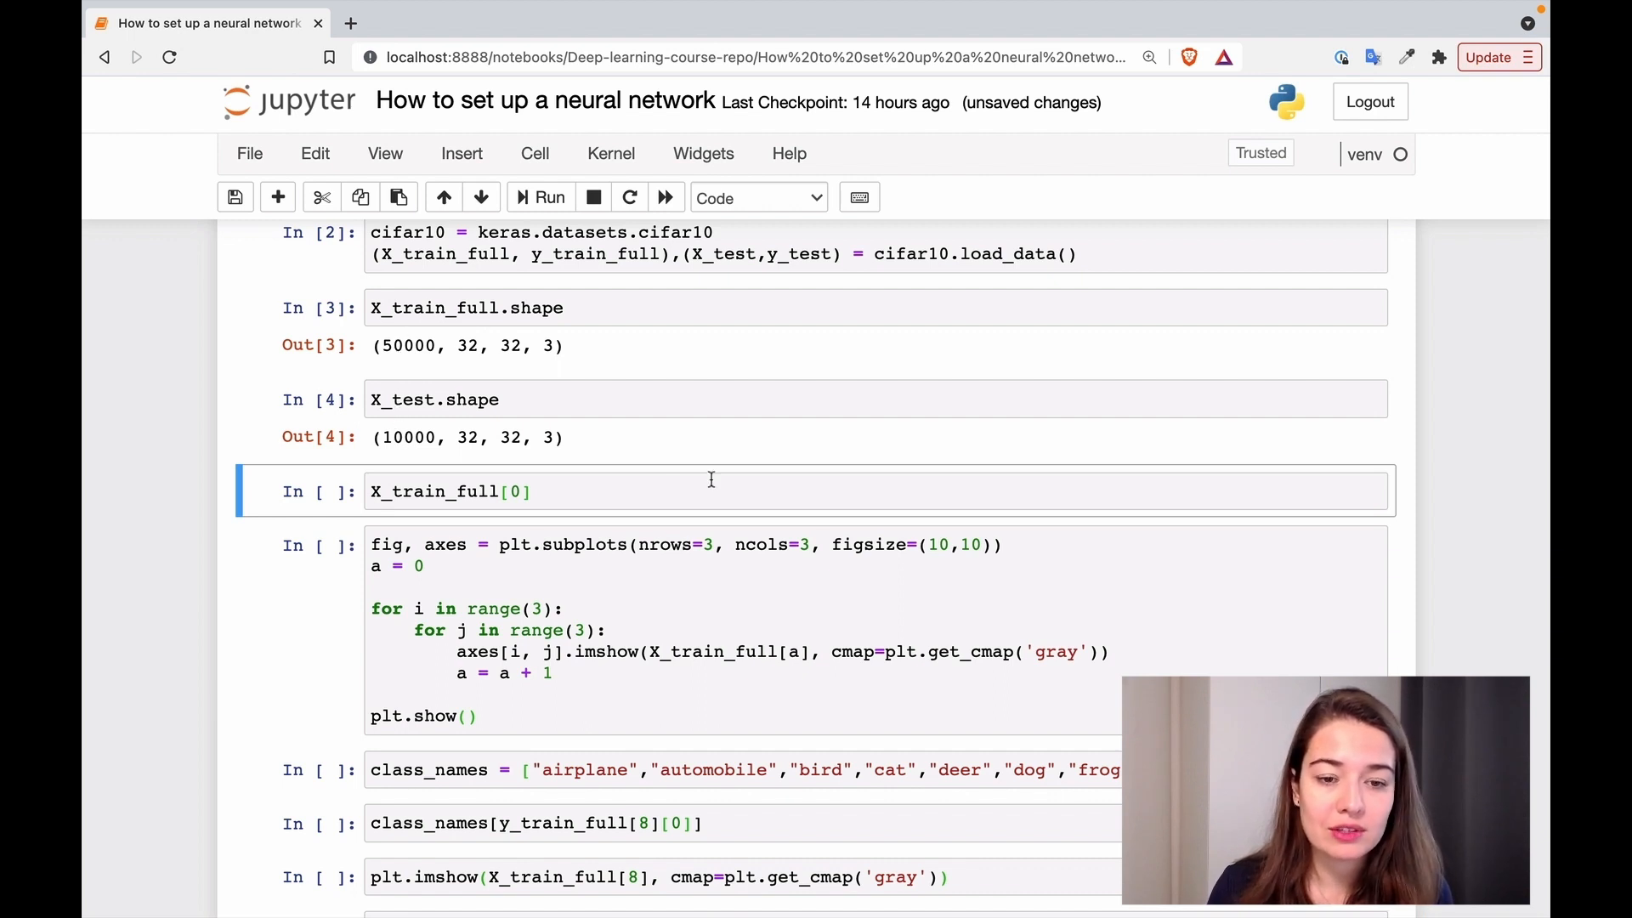
pyautogui.click(549, 198)
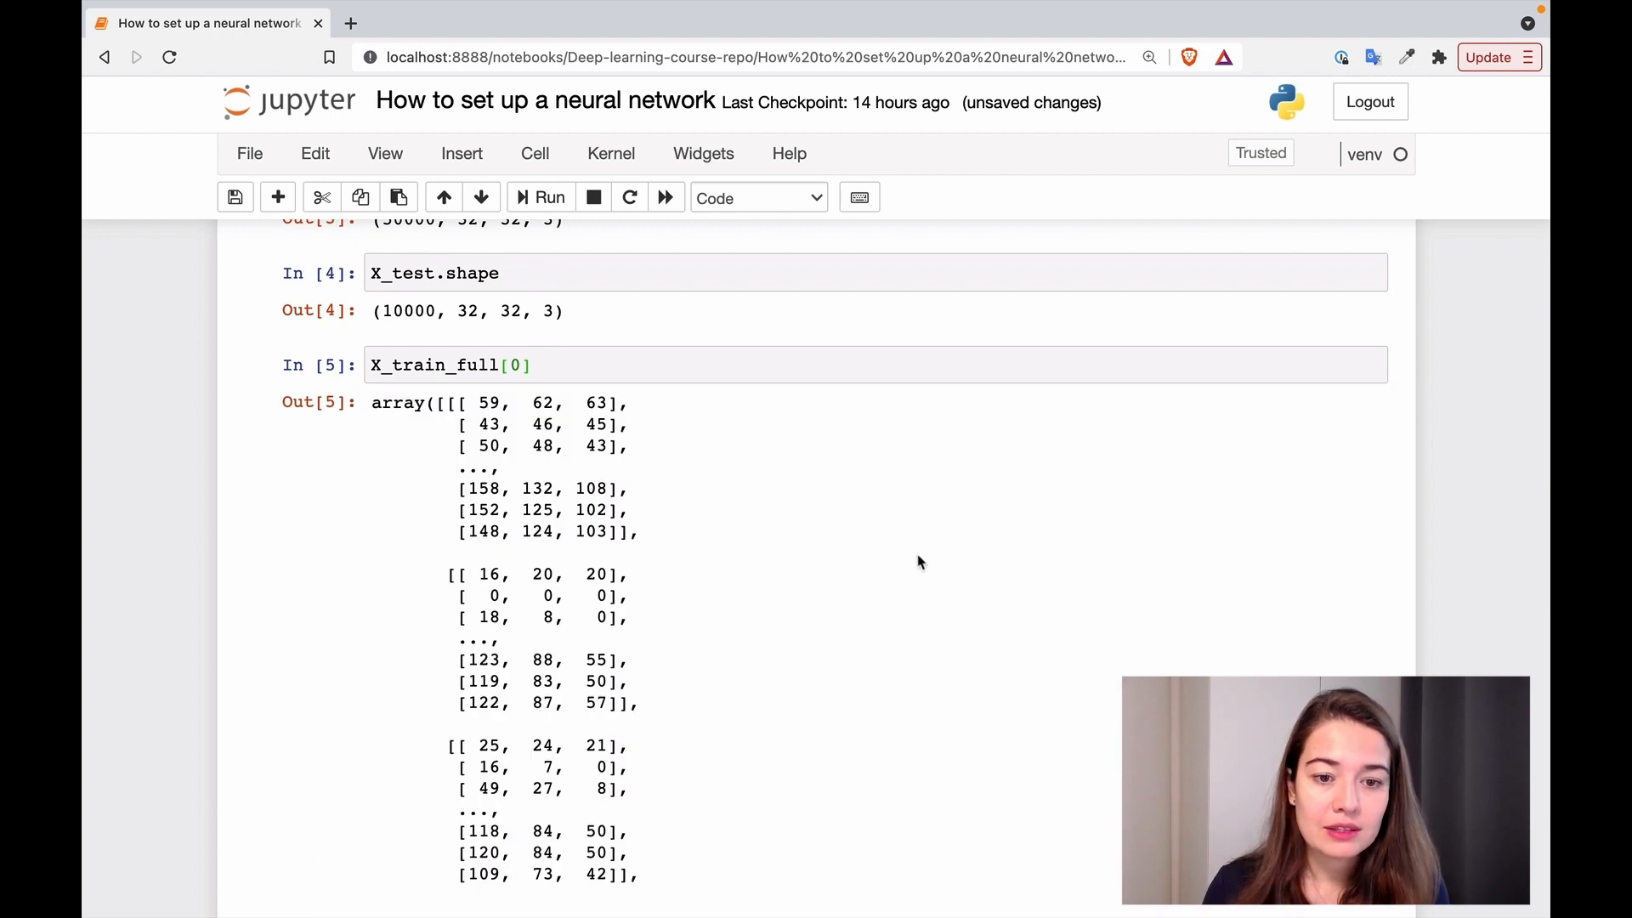
# Review the pixel array, highlighting the value 63, and run the 3x3 subplots grid of training images
pyautogui.scroll(-3)
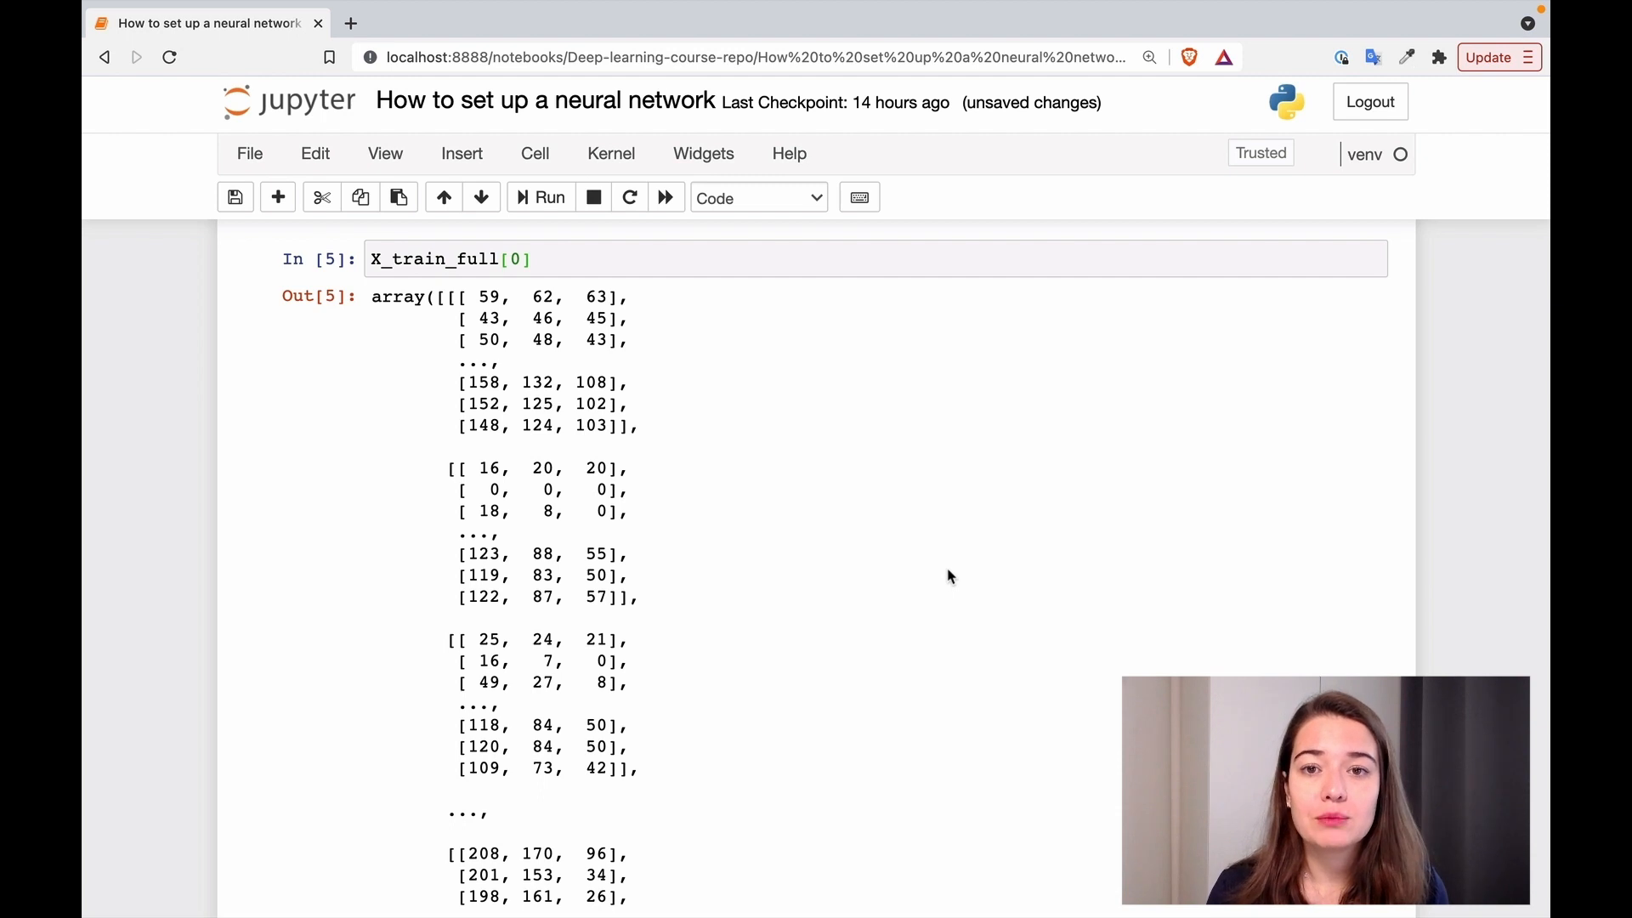
pyautogui.moveTo(485, 291)
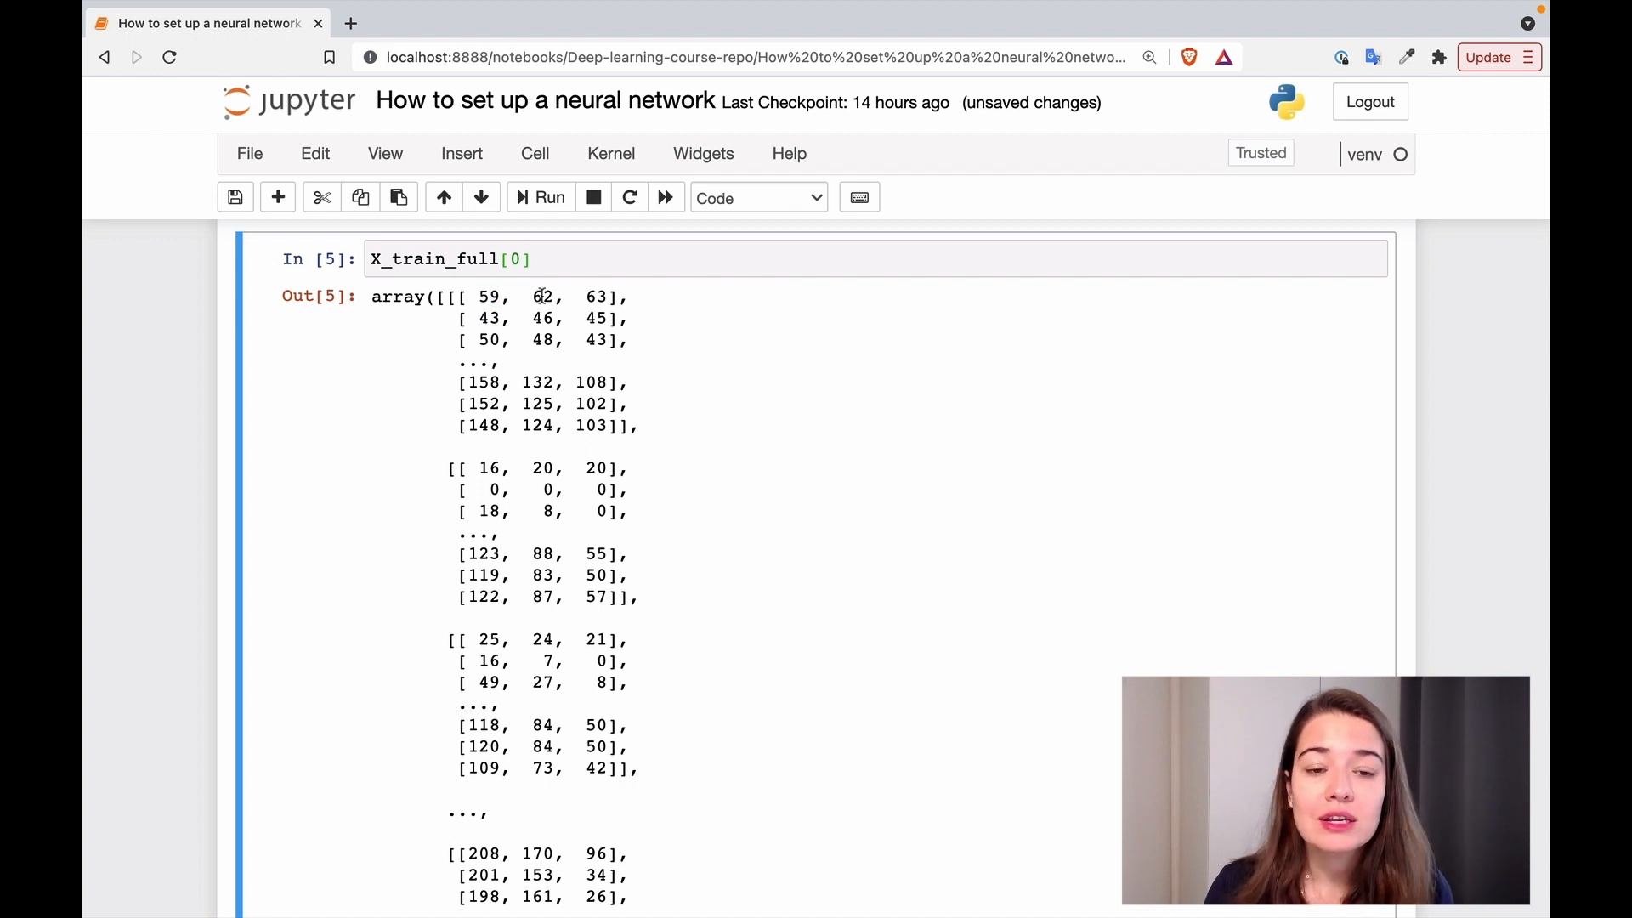
pyautogui.doubleClick(597, 296)
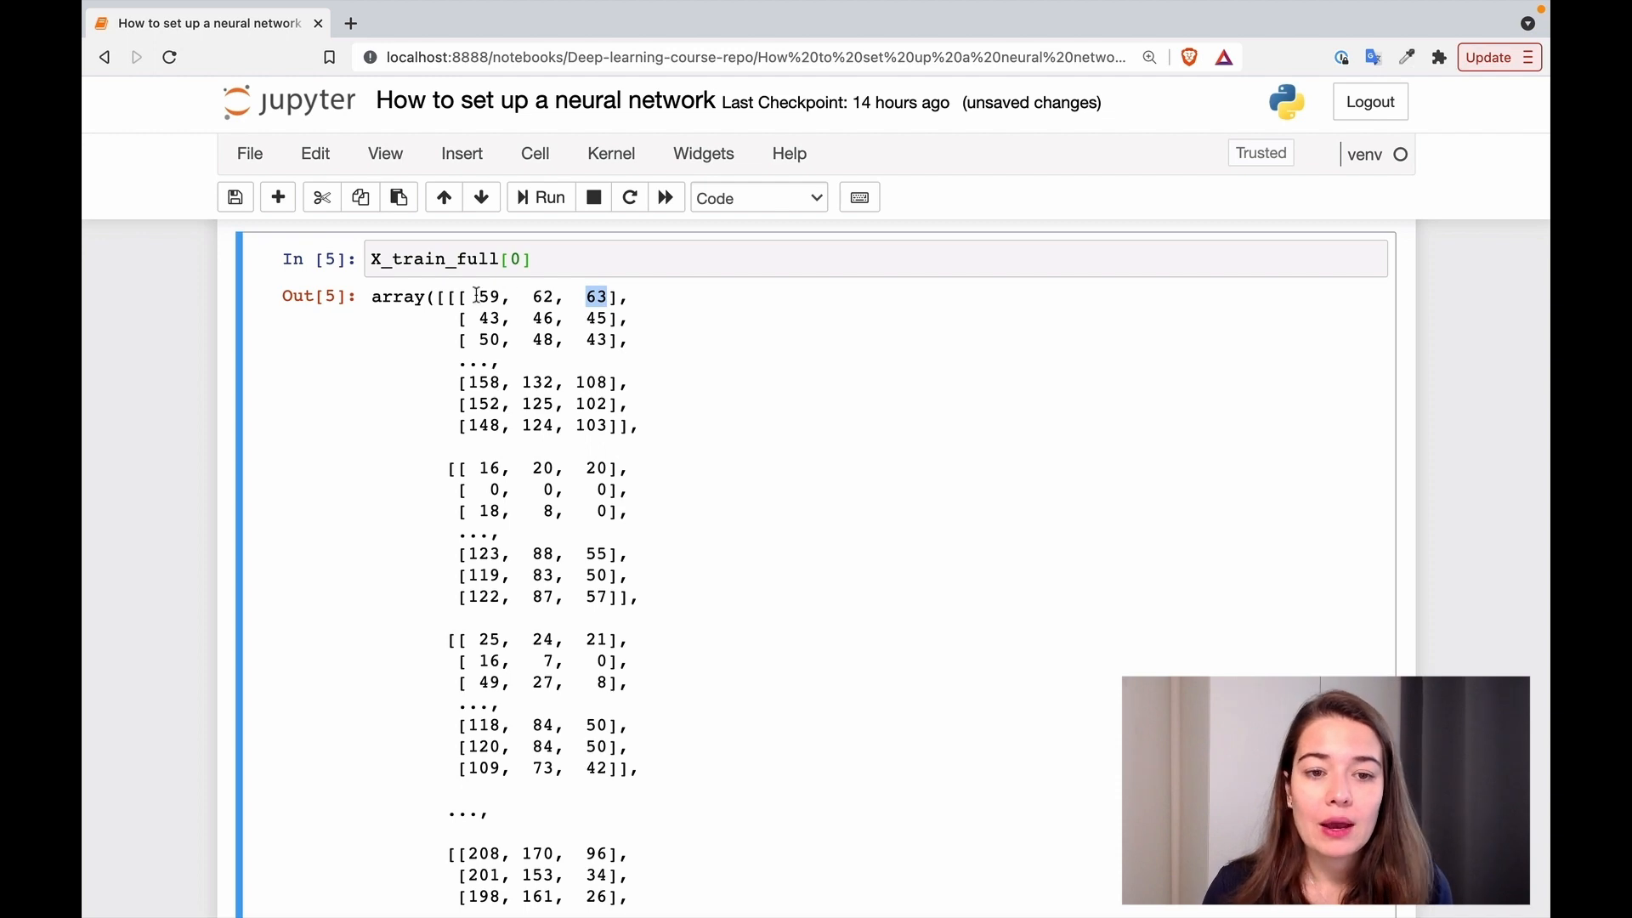
pyautogui.moveTo(653, 484)
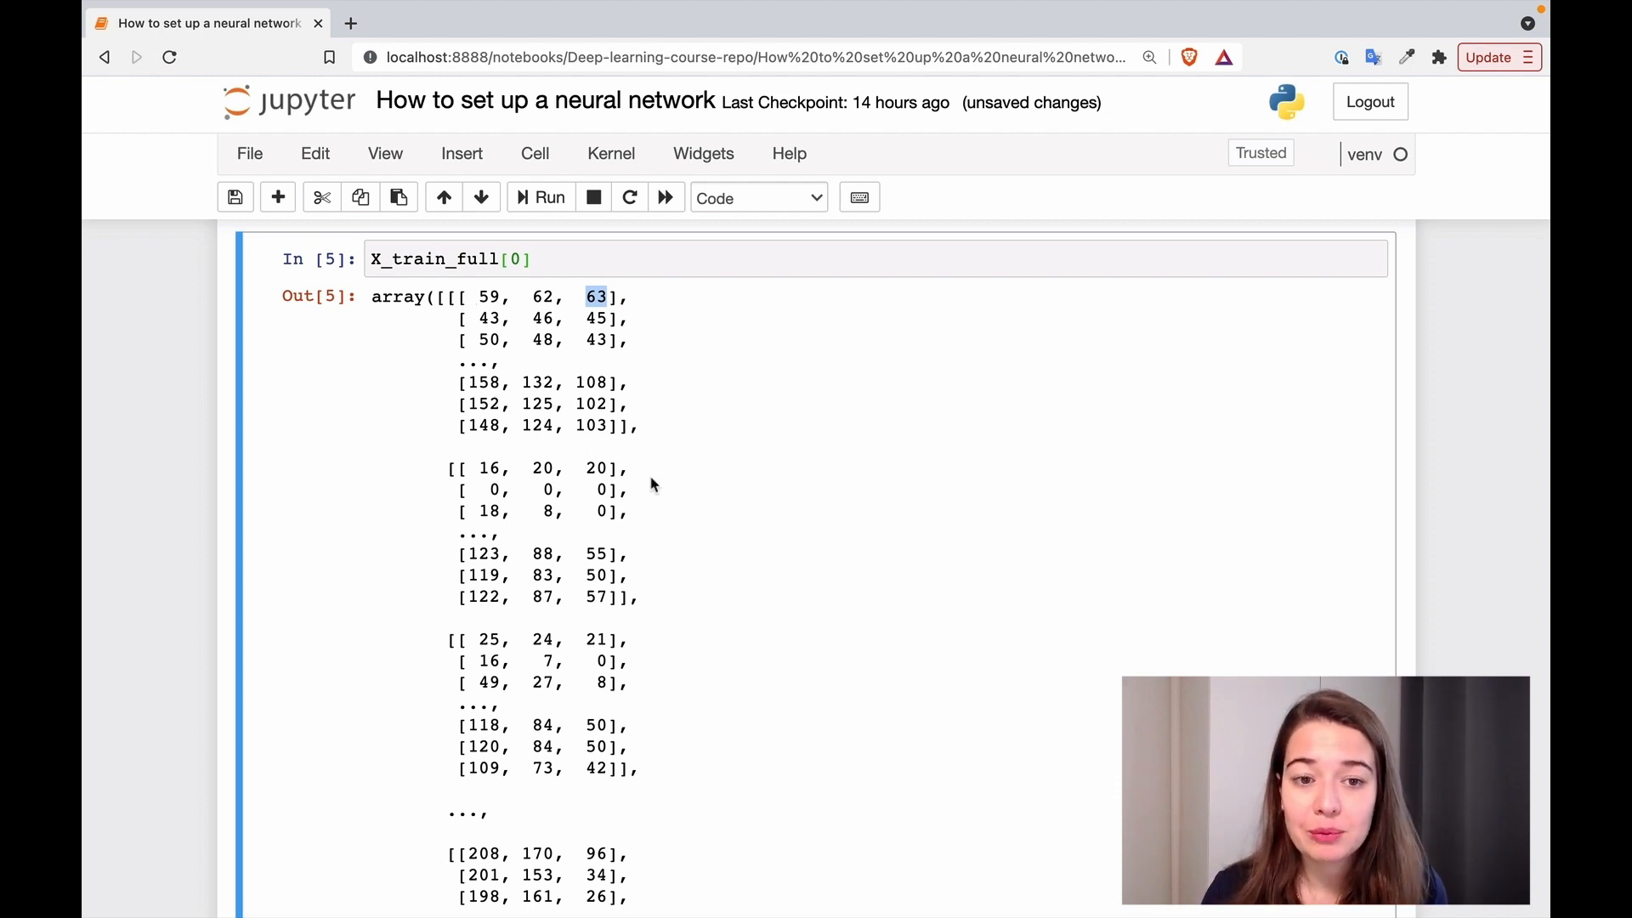
pyautogui.scroll(-3)
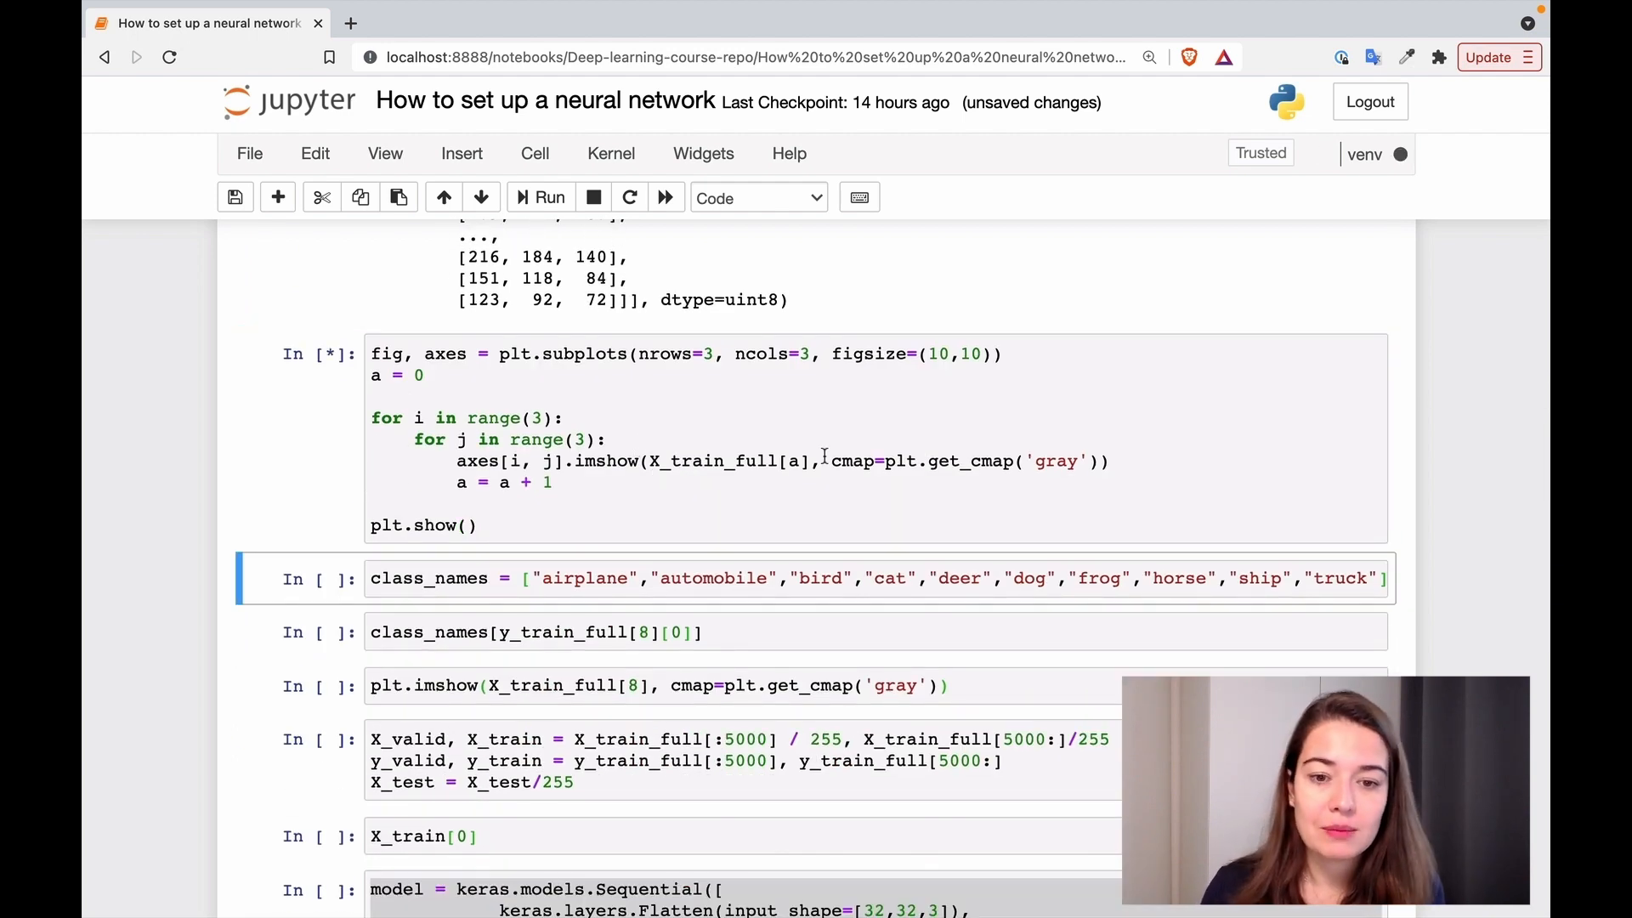
pyautogui.click(549, 197)
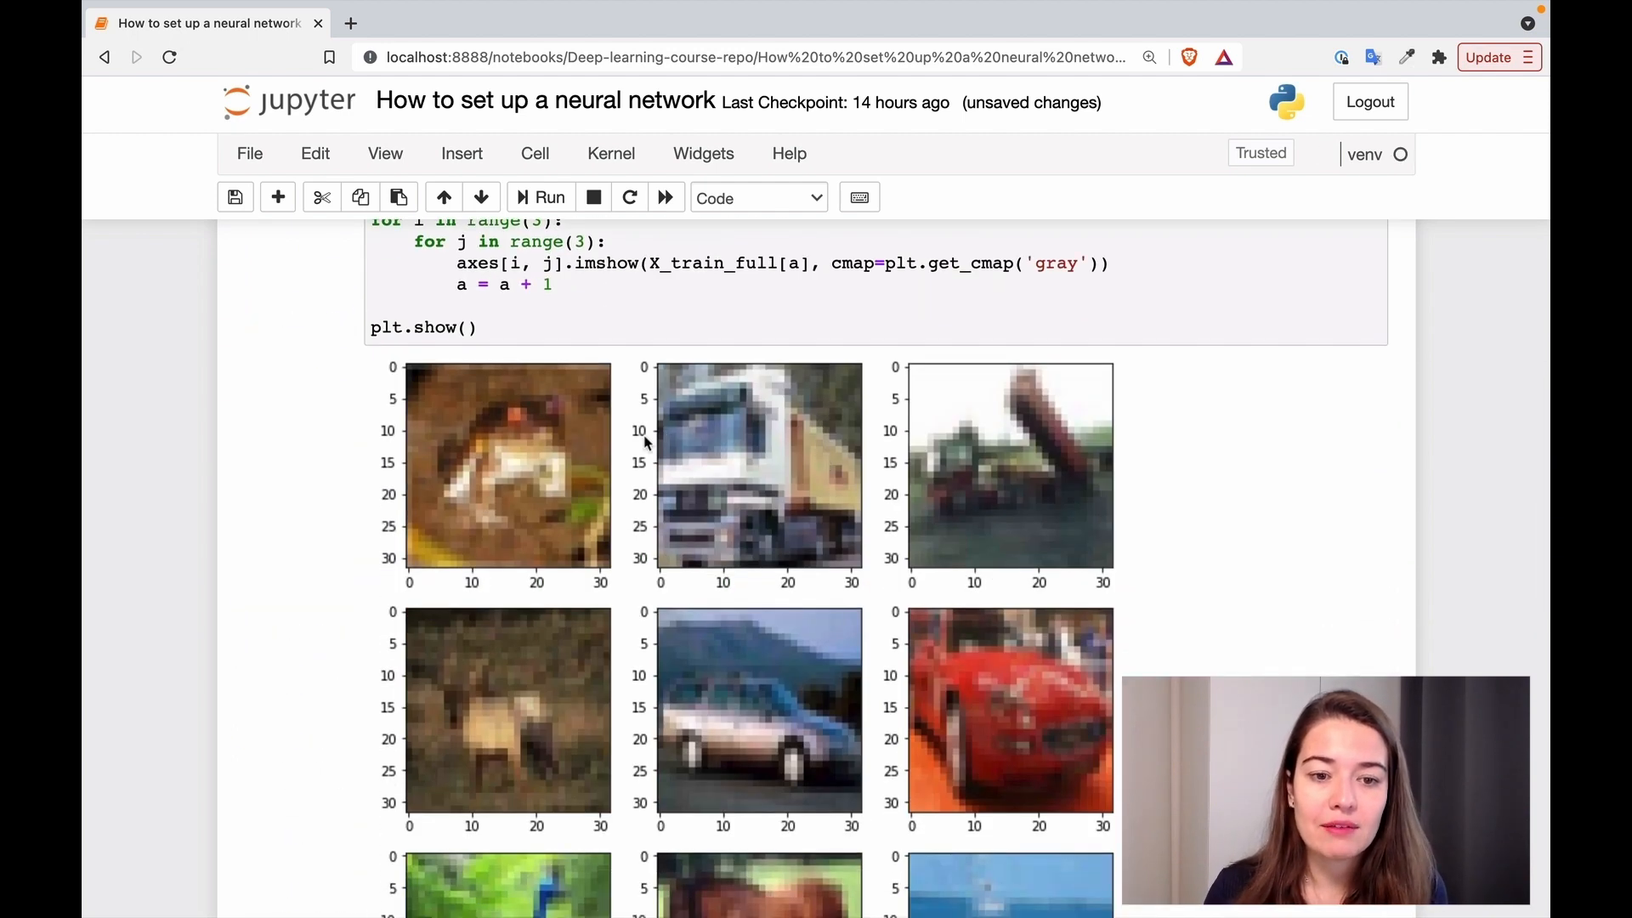
pyautogui.moveTo(614, 589)
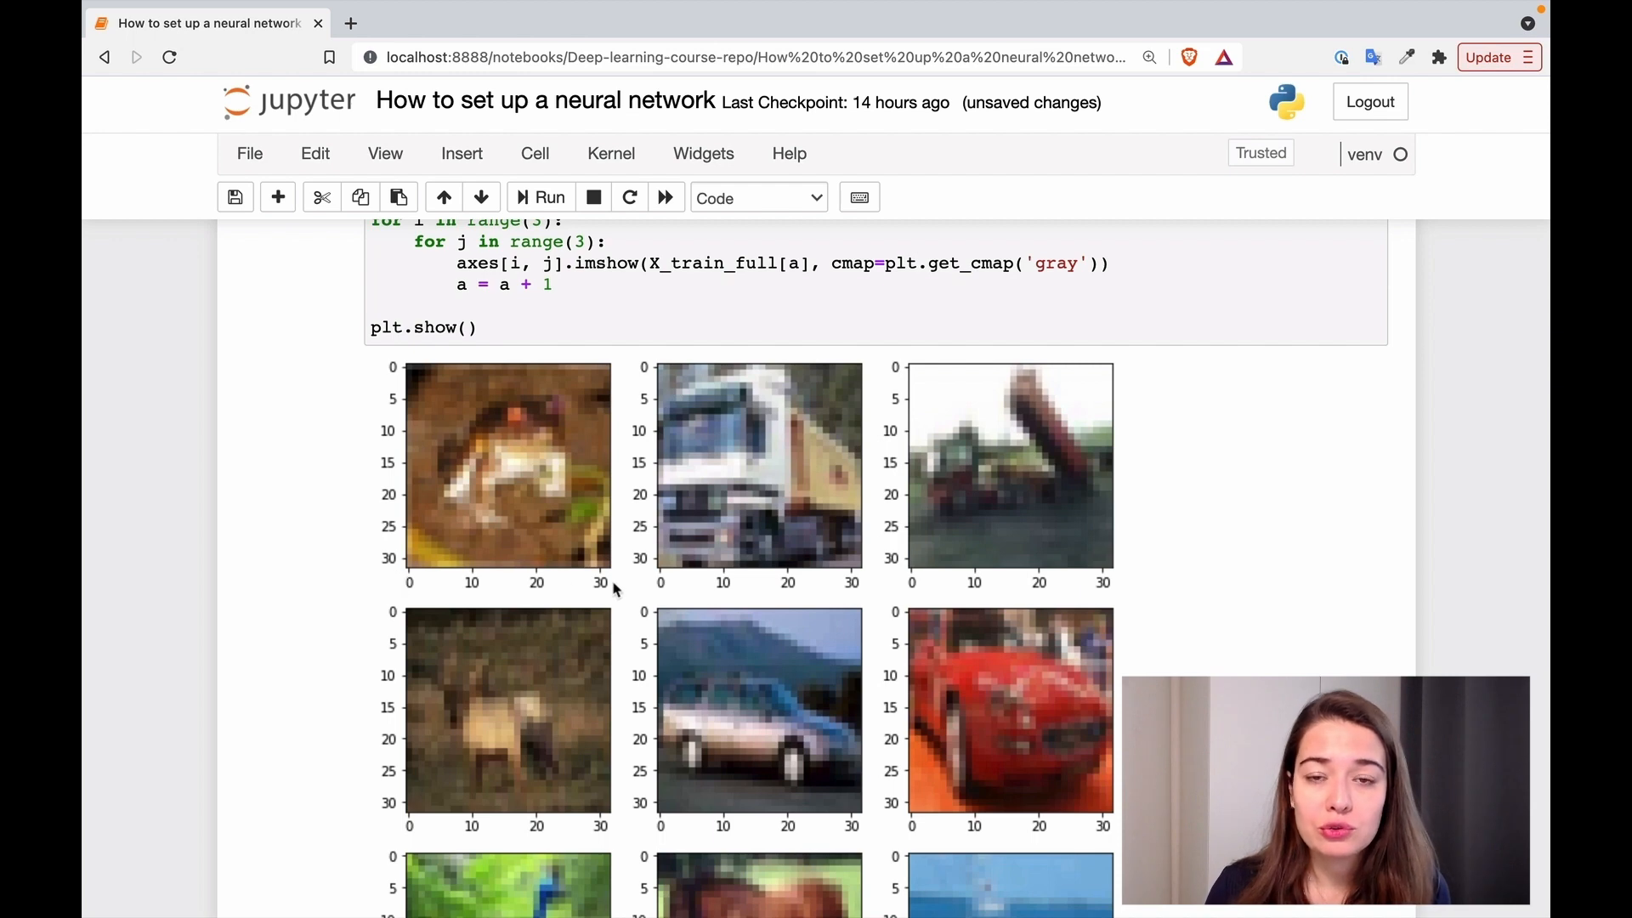
pyautogui.moveTo(560, 571)
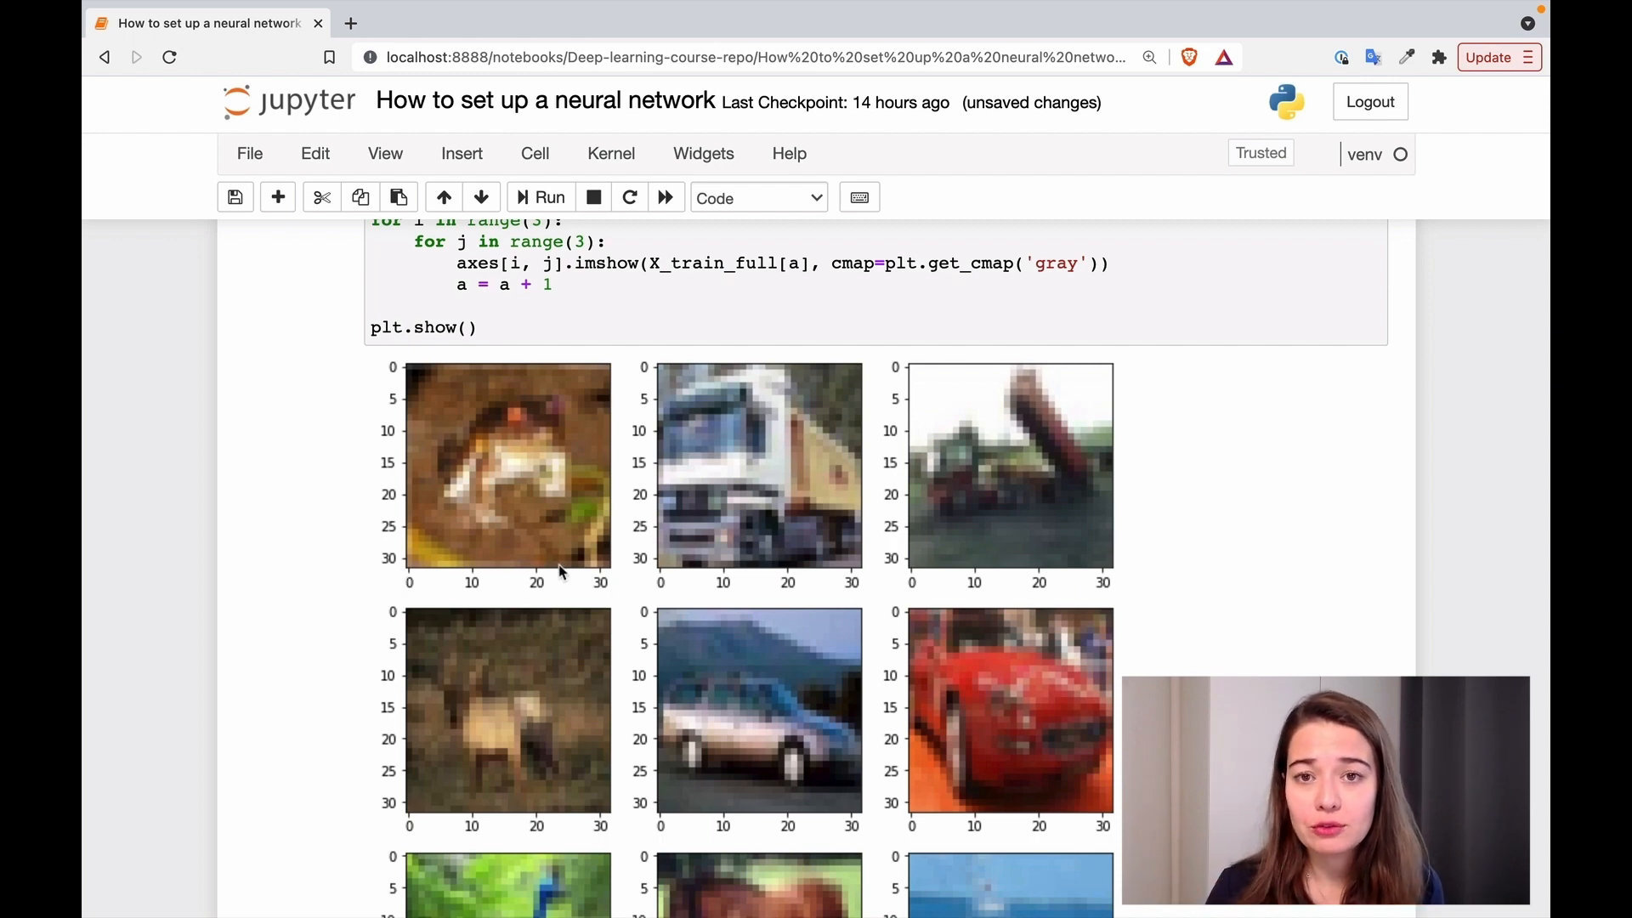
pyautogui.moveTo(480, 432)
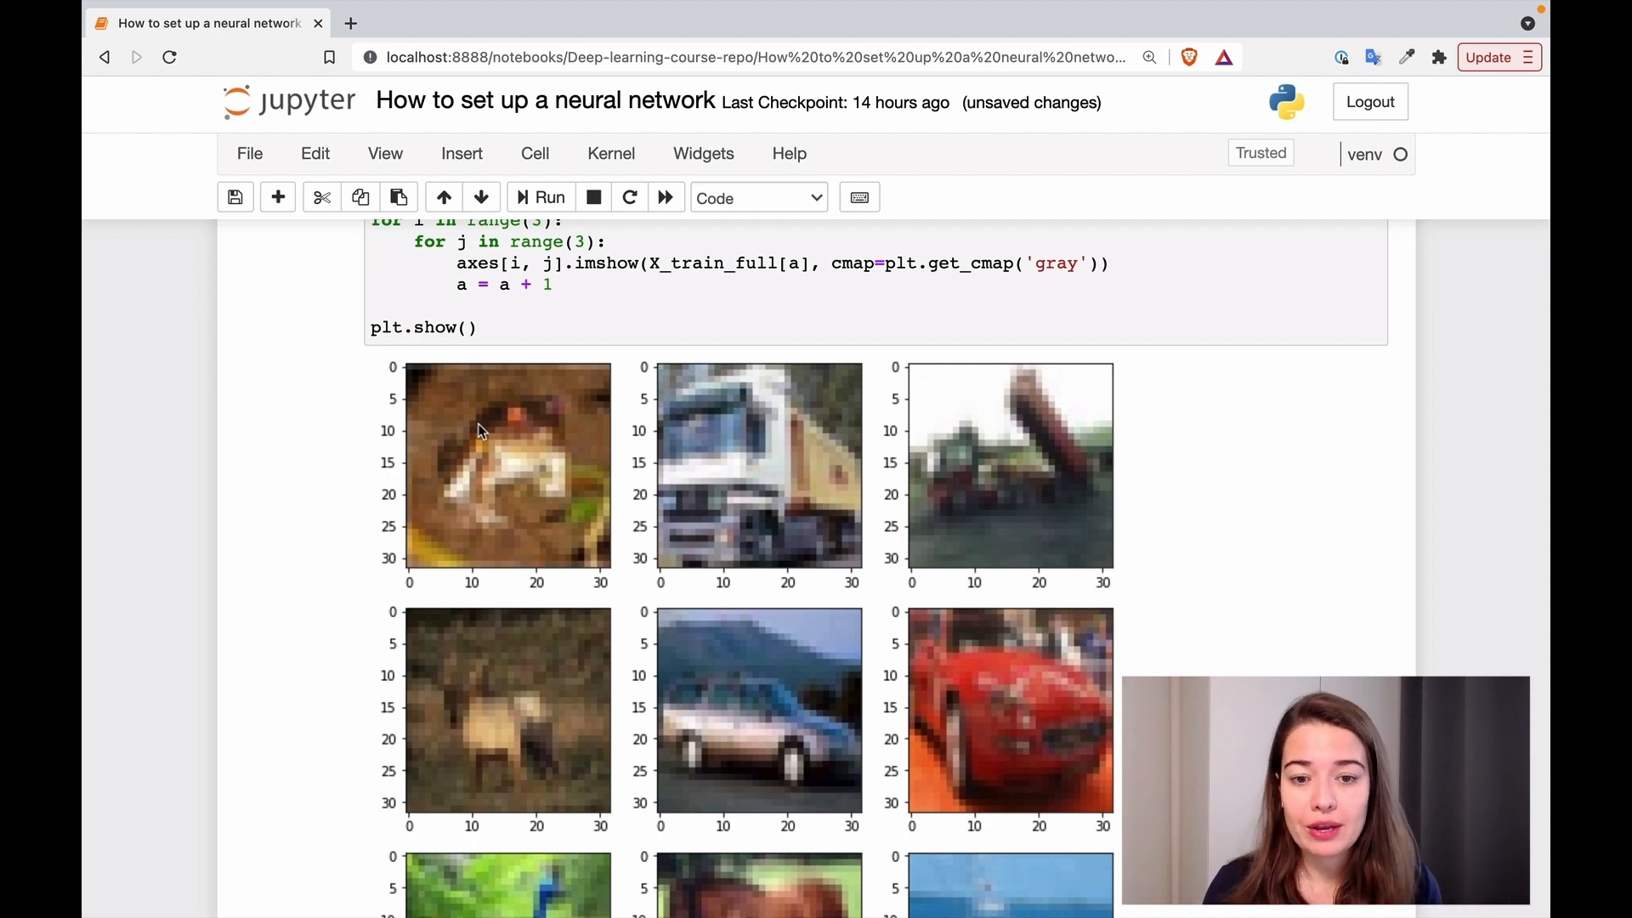
pyautogui.scroll(-3)
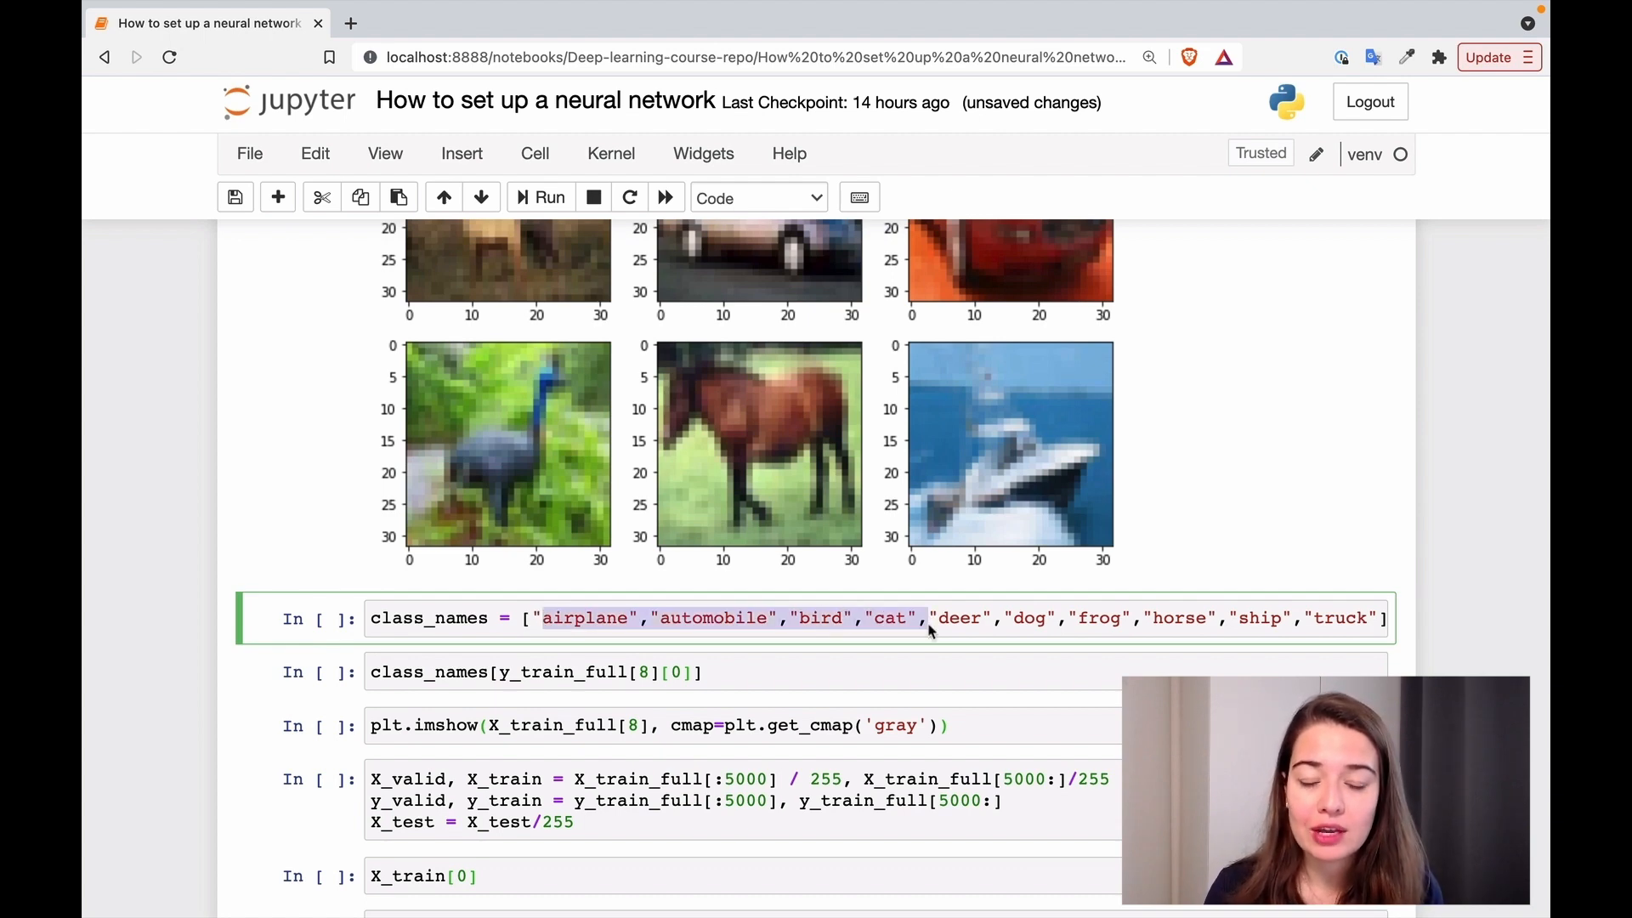
pyautogui.scroll(-3)
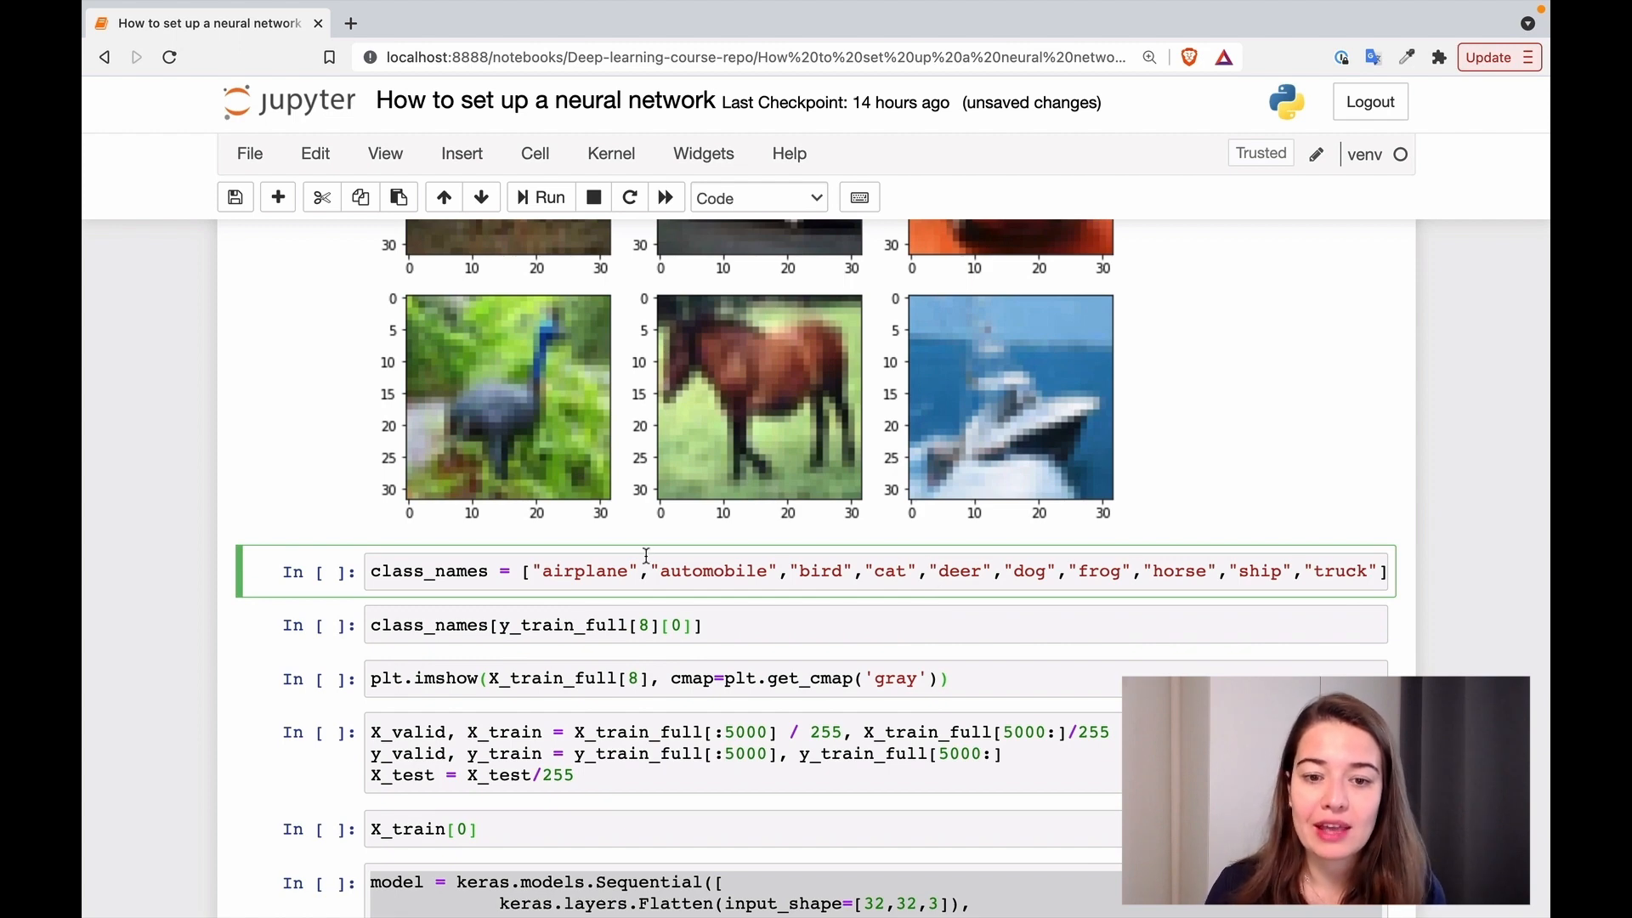
pyautogui.moveTo(998, 586)
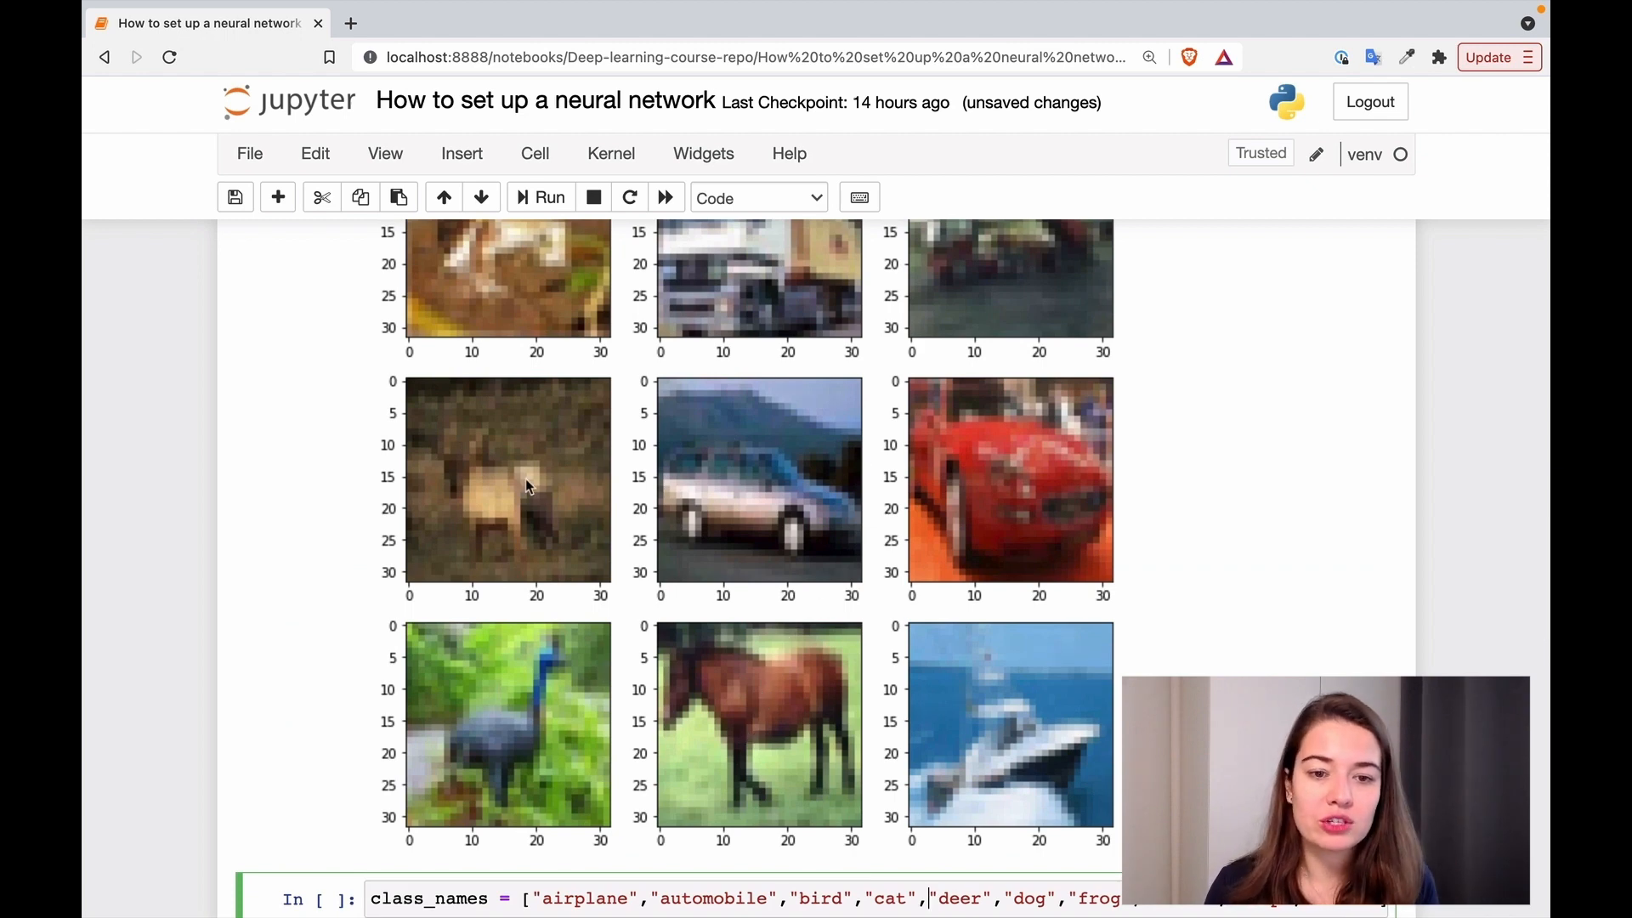
pyautogui.moveTo(485, 494)
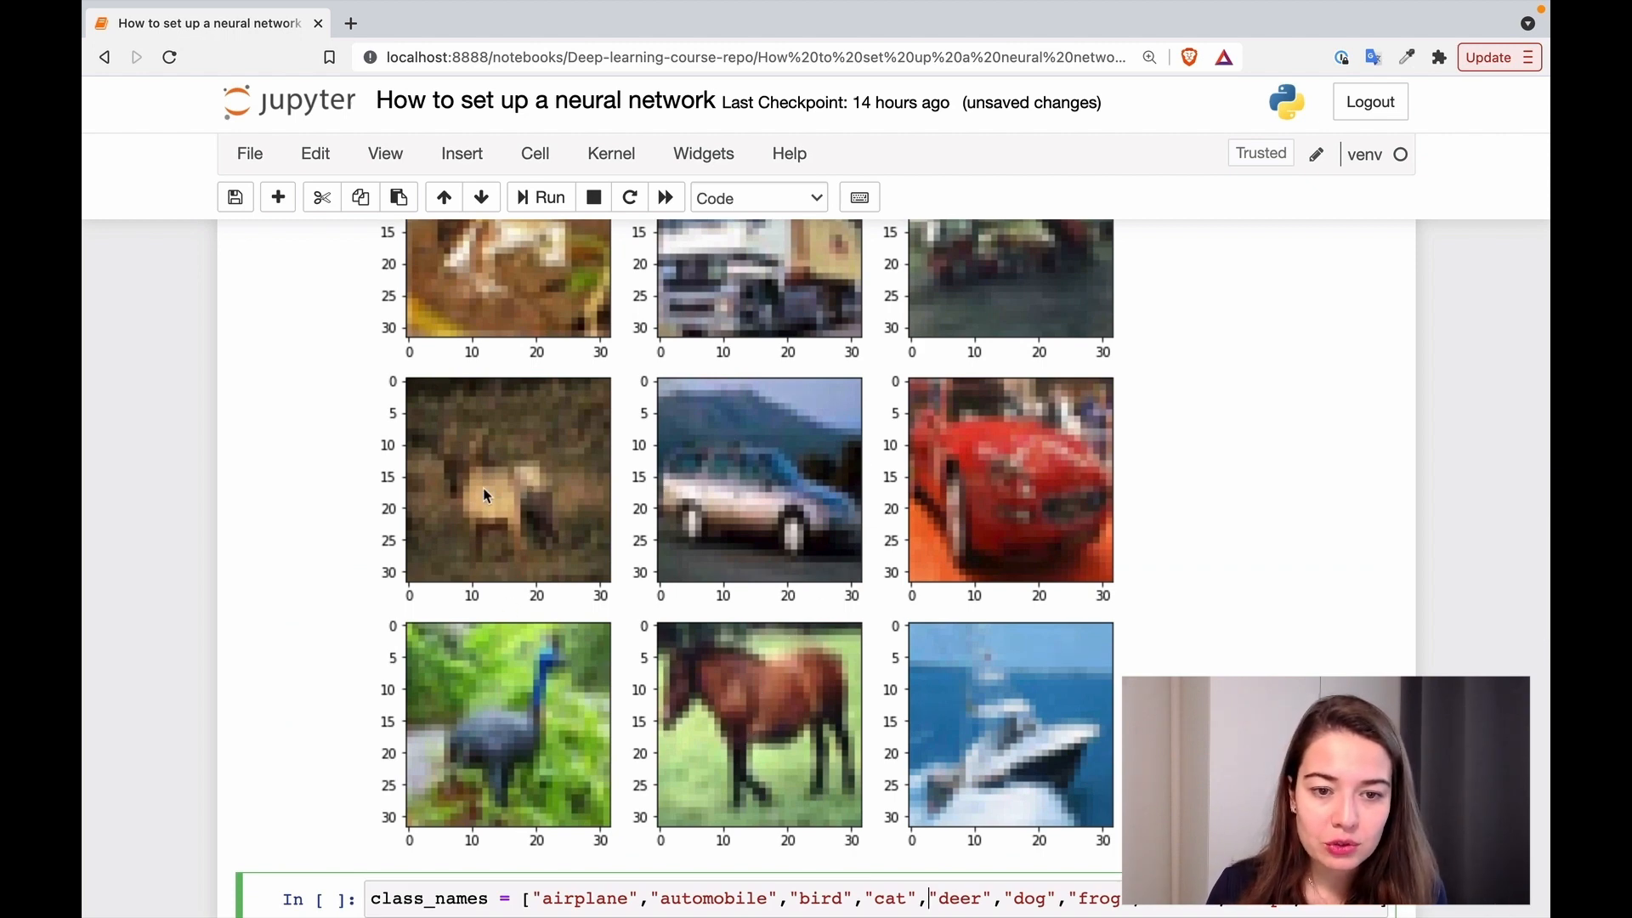
pyautogui.moveTo(990, 753)
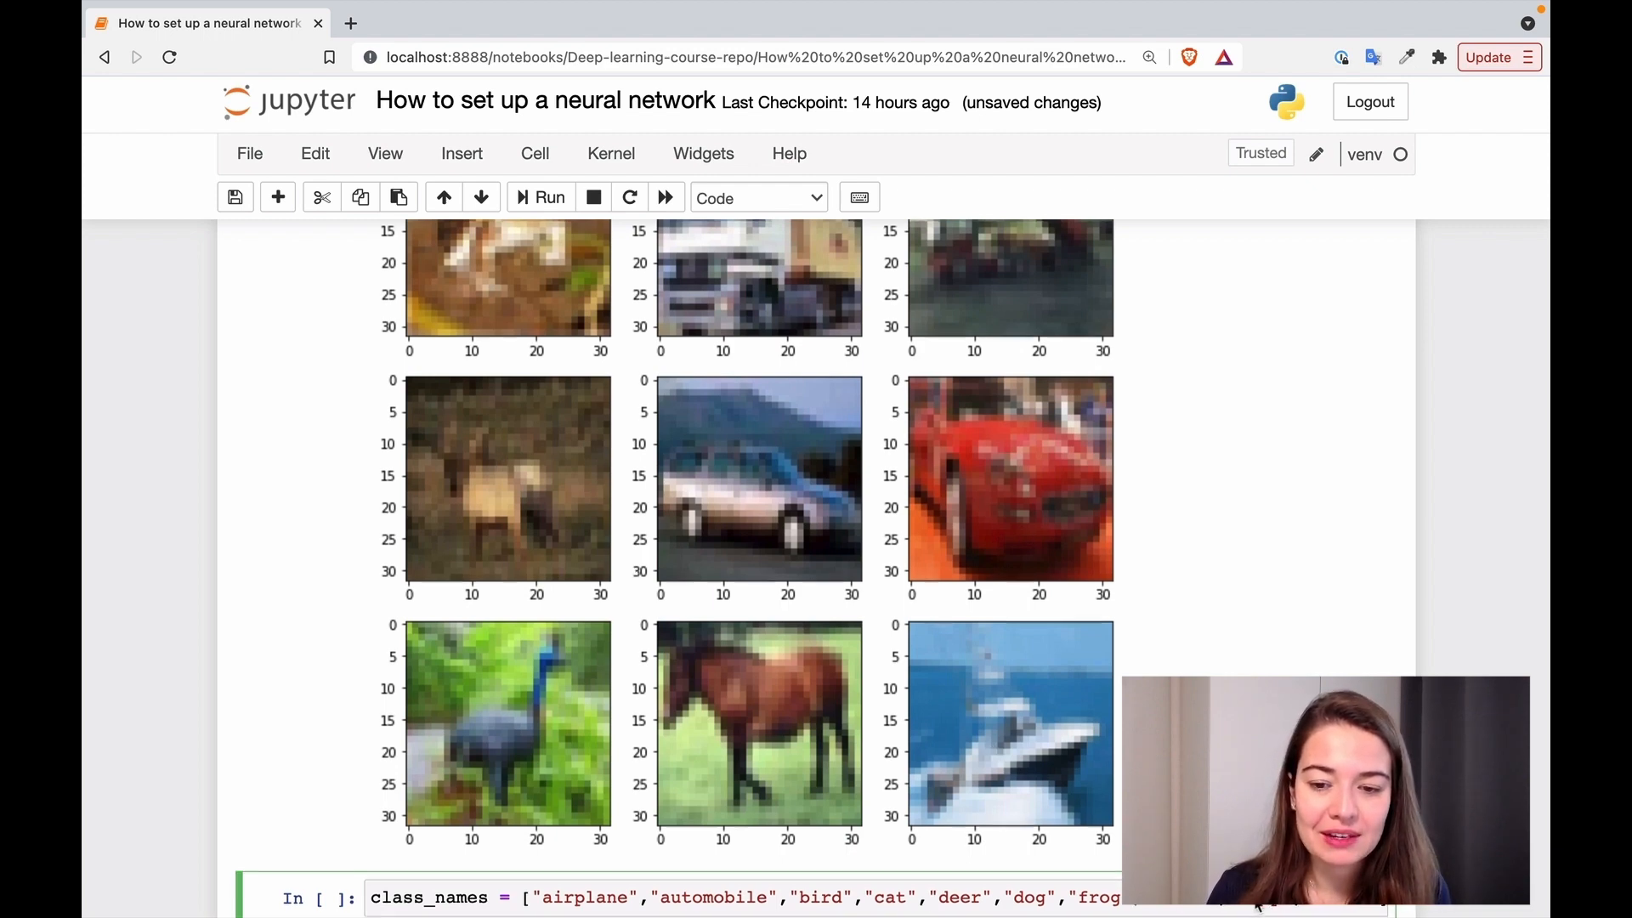
pyautogui.scroll(-3)
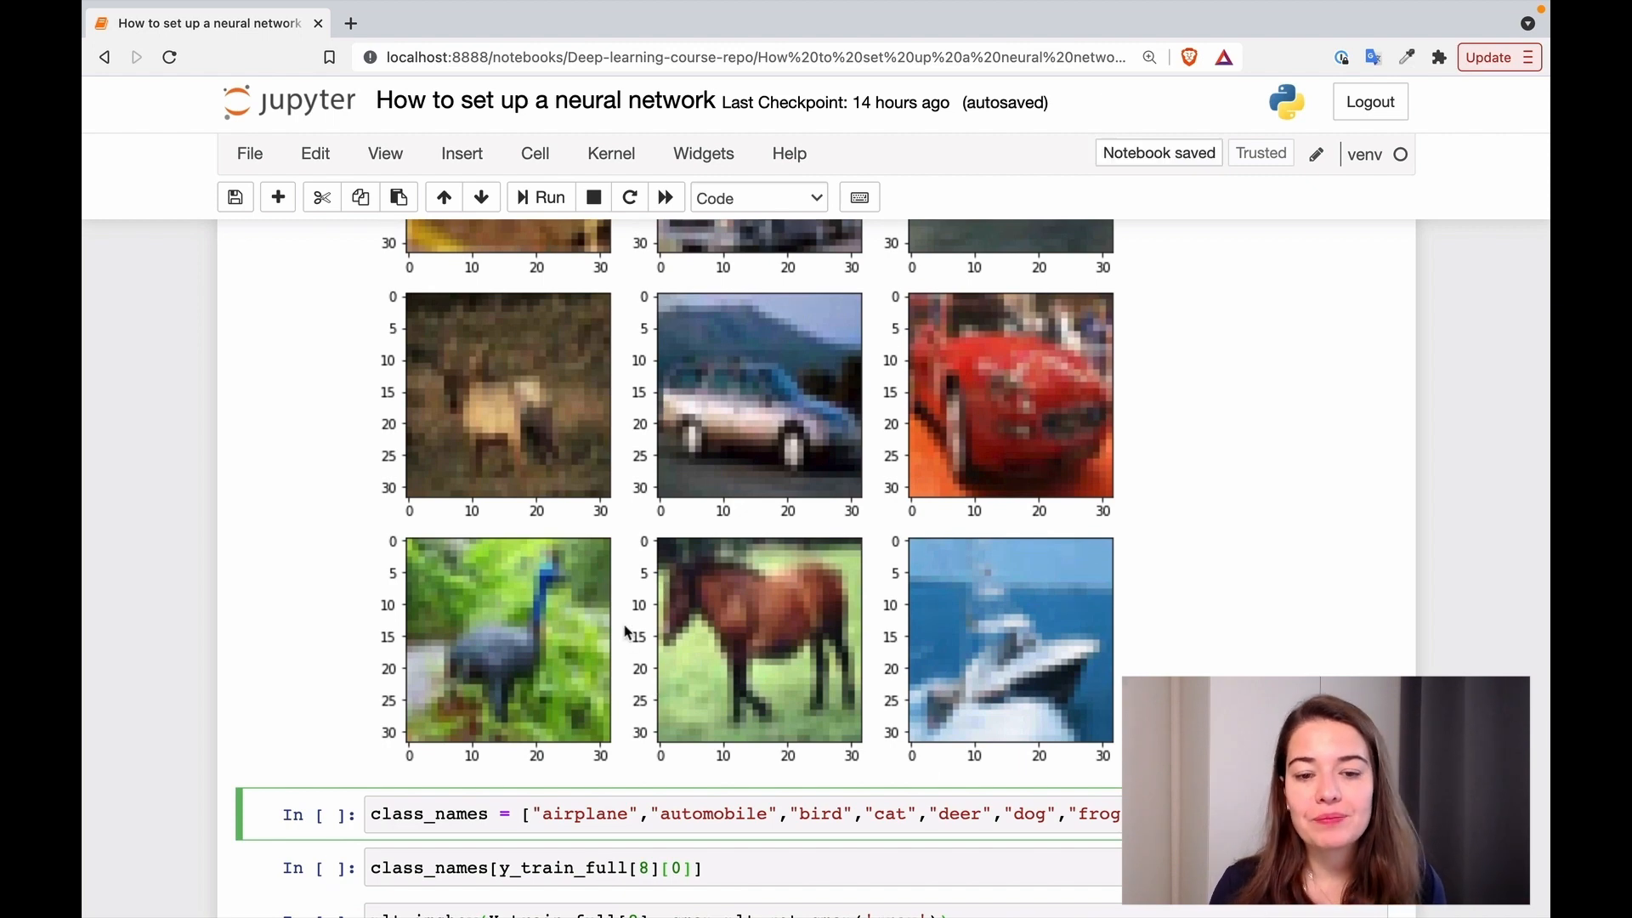
pyautogui.scroll(3)
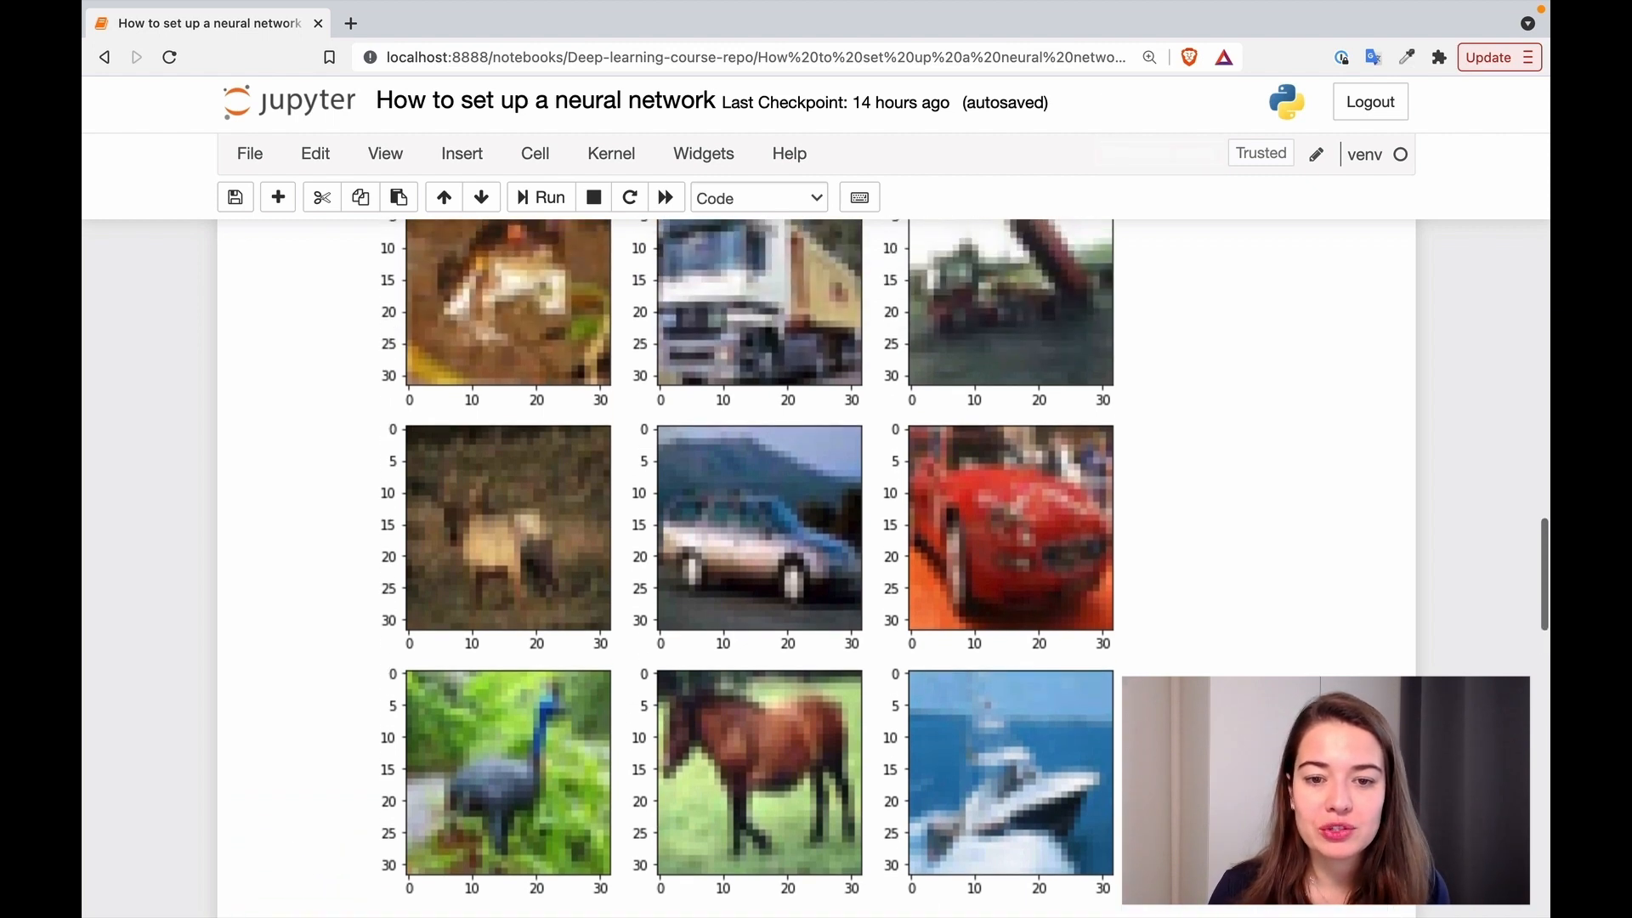
pyautogui.scroll(3)
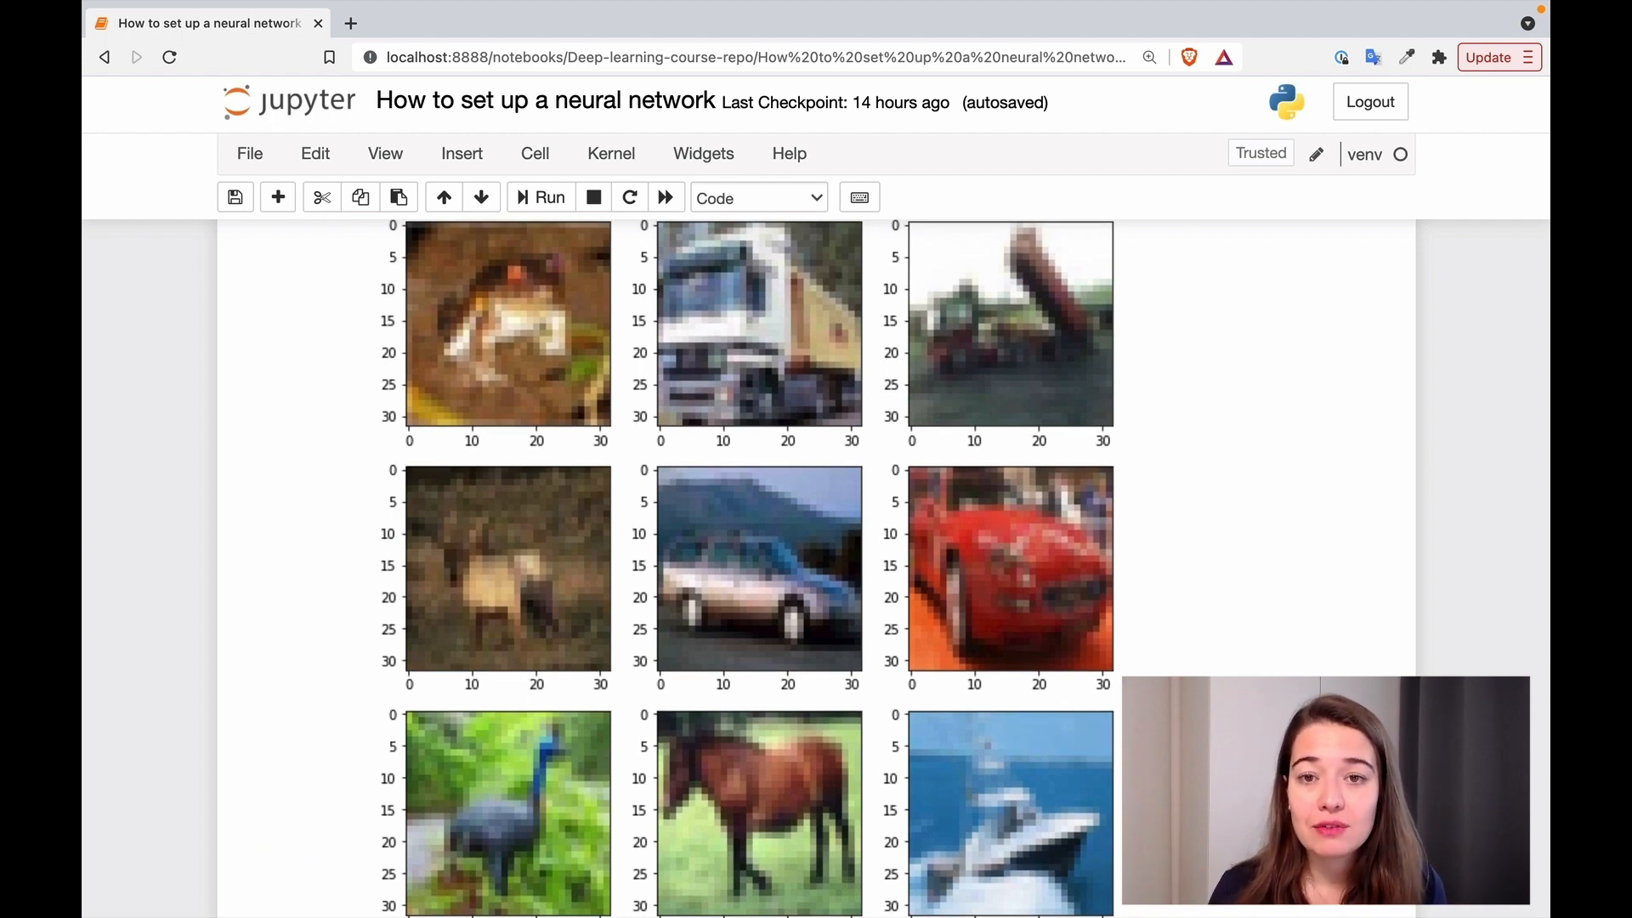
pyautogui.moveTo(1103, 632)
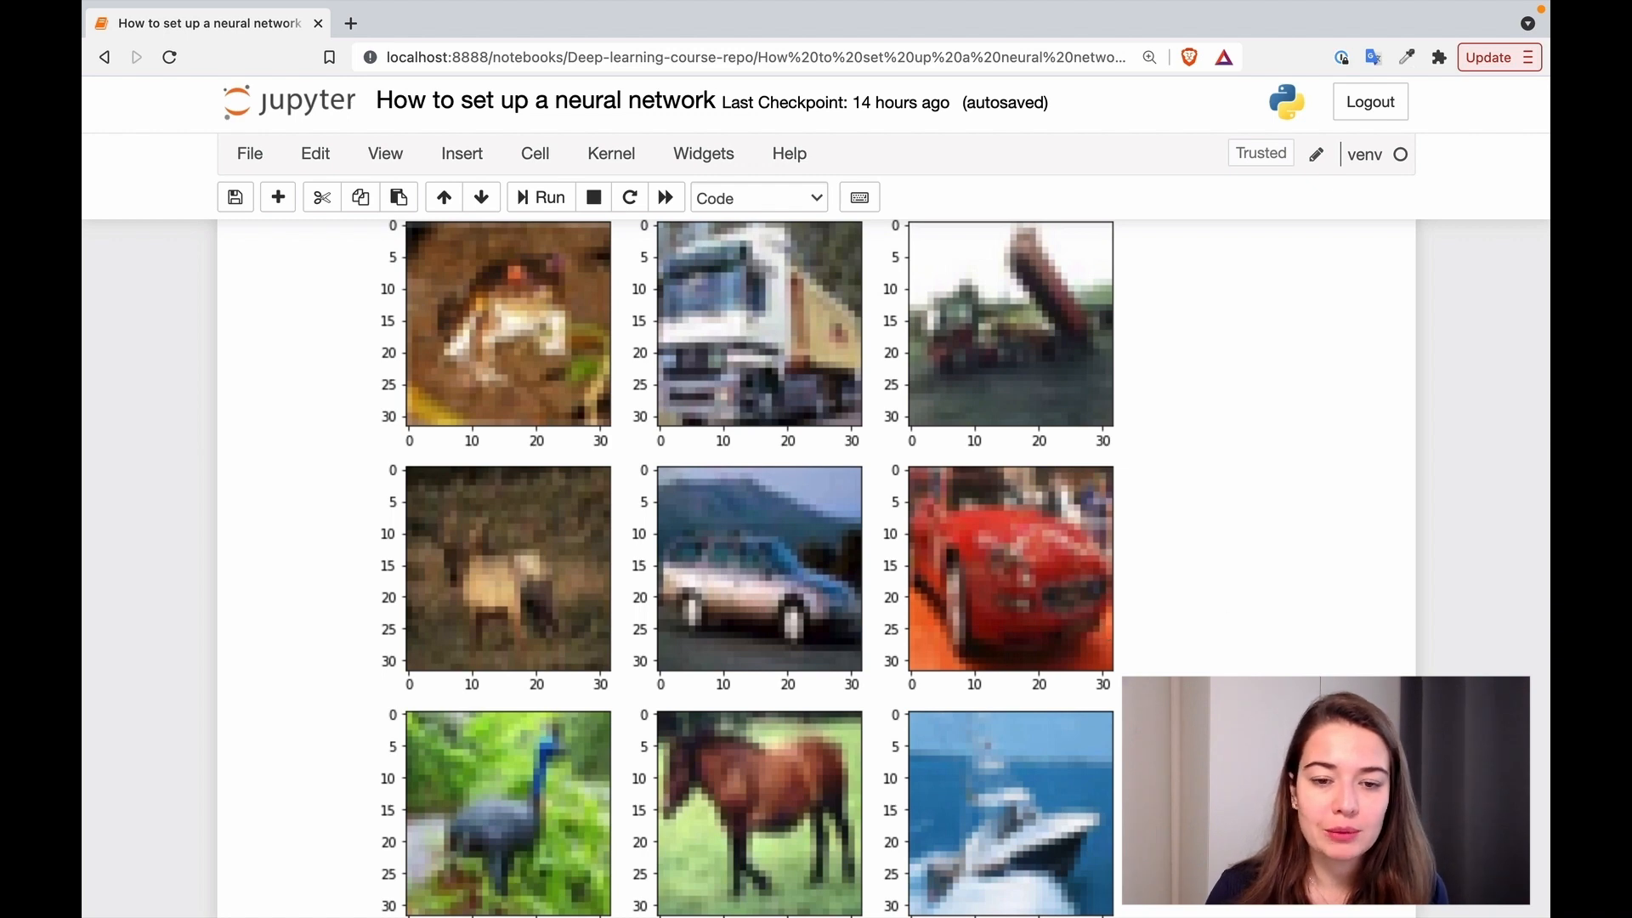
pyautogui.scroll(-3)
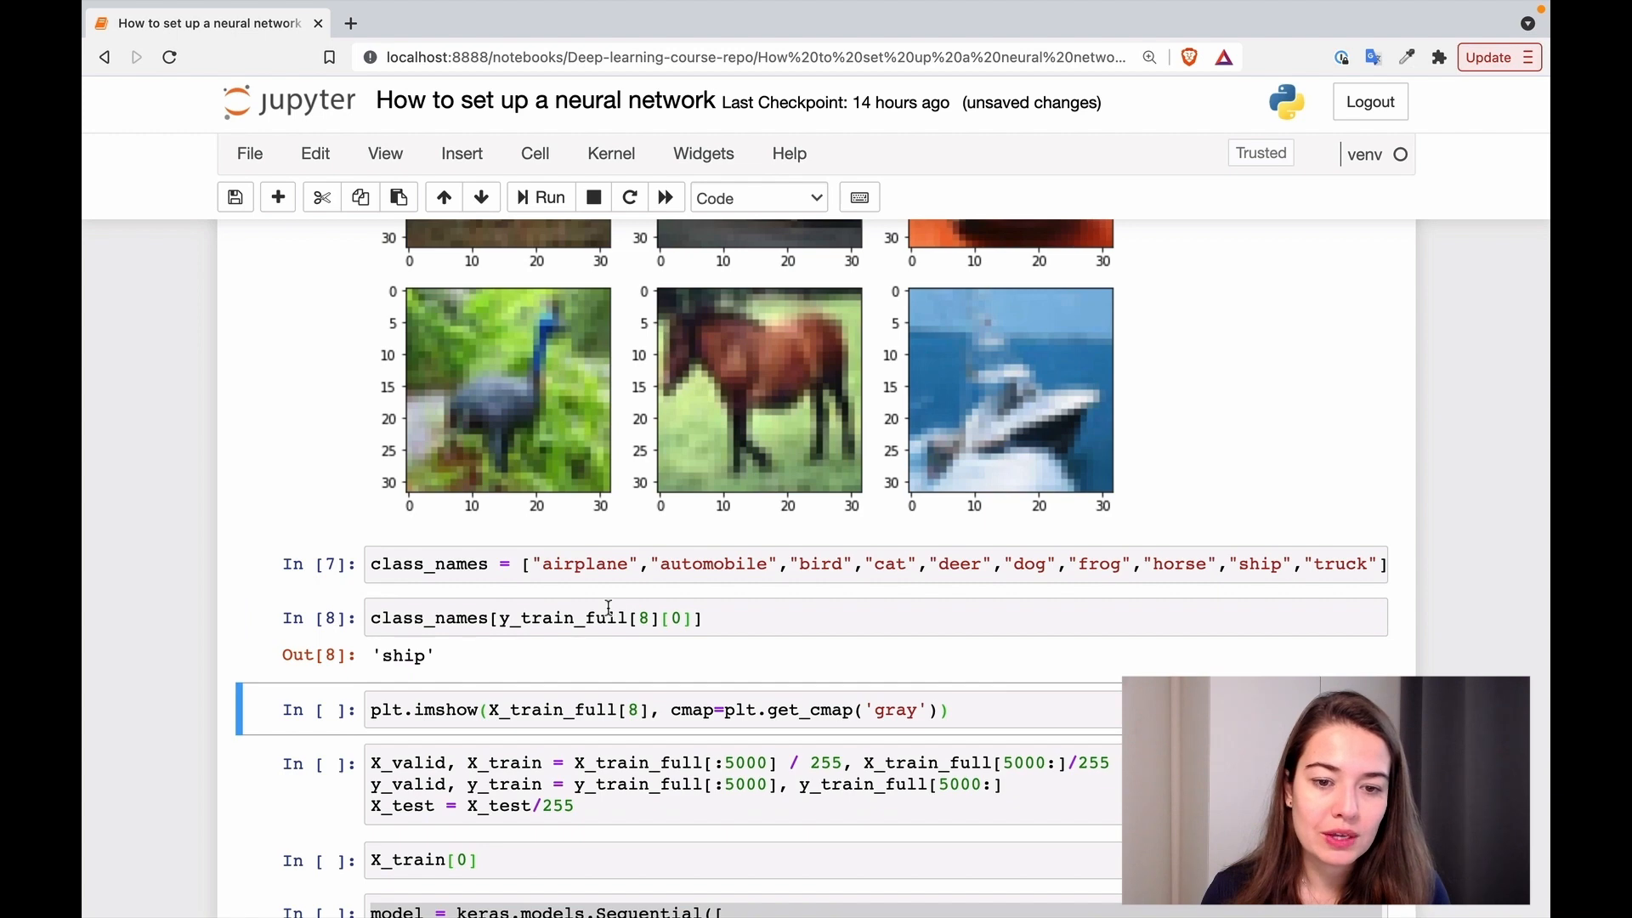
# Define class_names, read label 8 as 'ship' and plot X_train_full[8] showing the boat
pyautogui.scroll(-3)
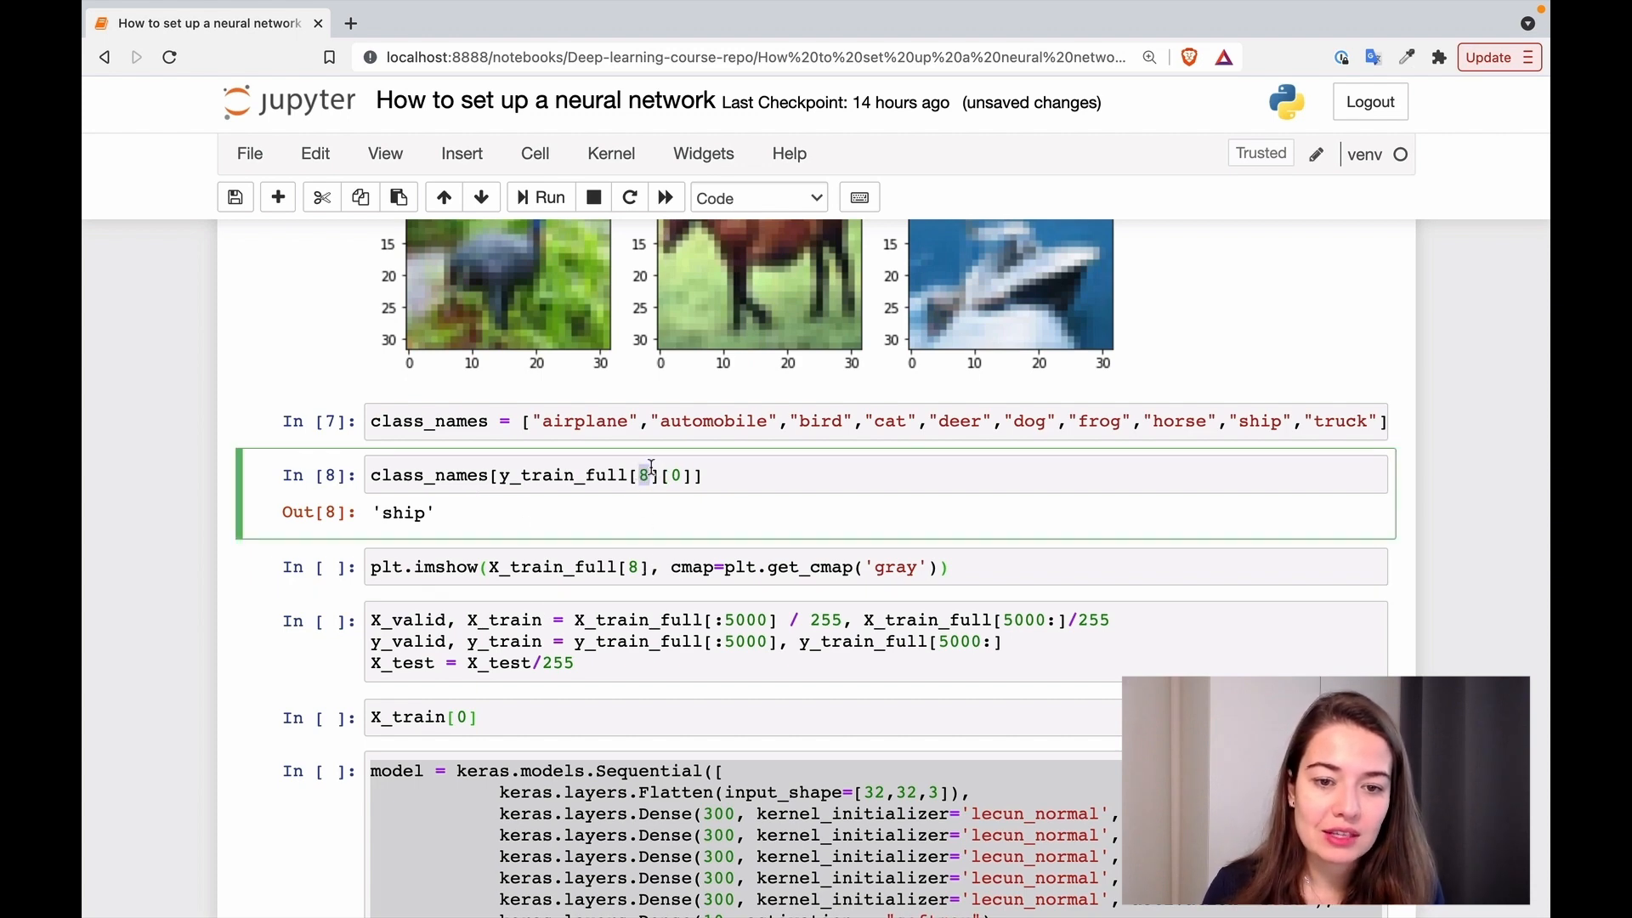
pyautogui.click(549, 197)
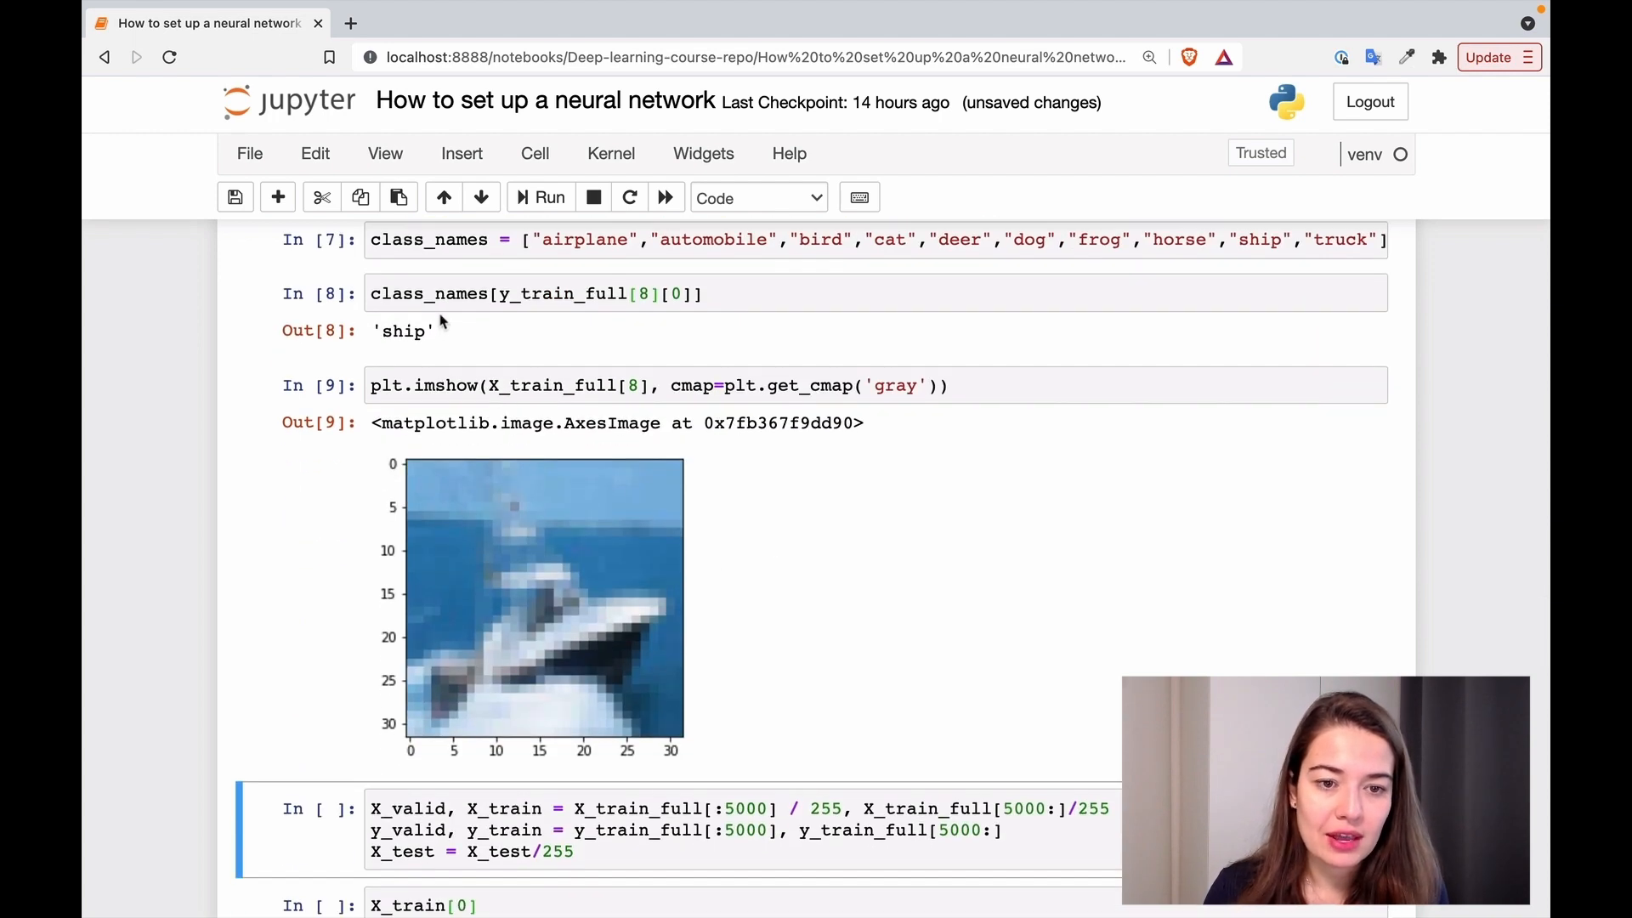
pyautogui.moveTo(1056, 585)
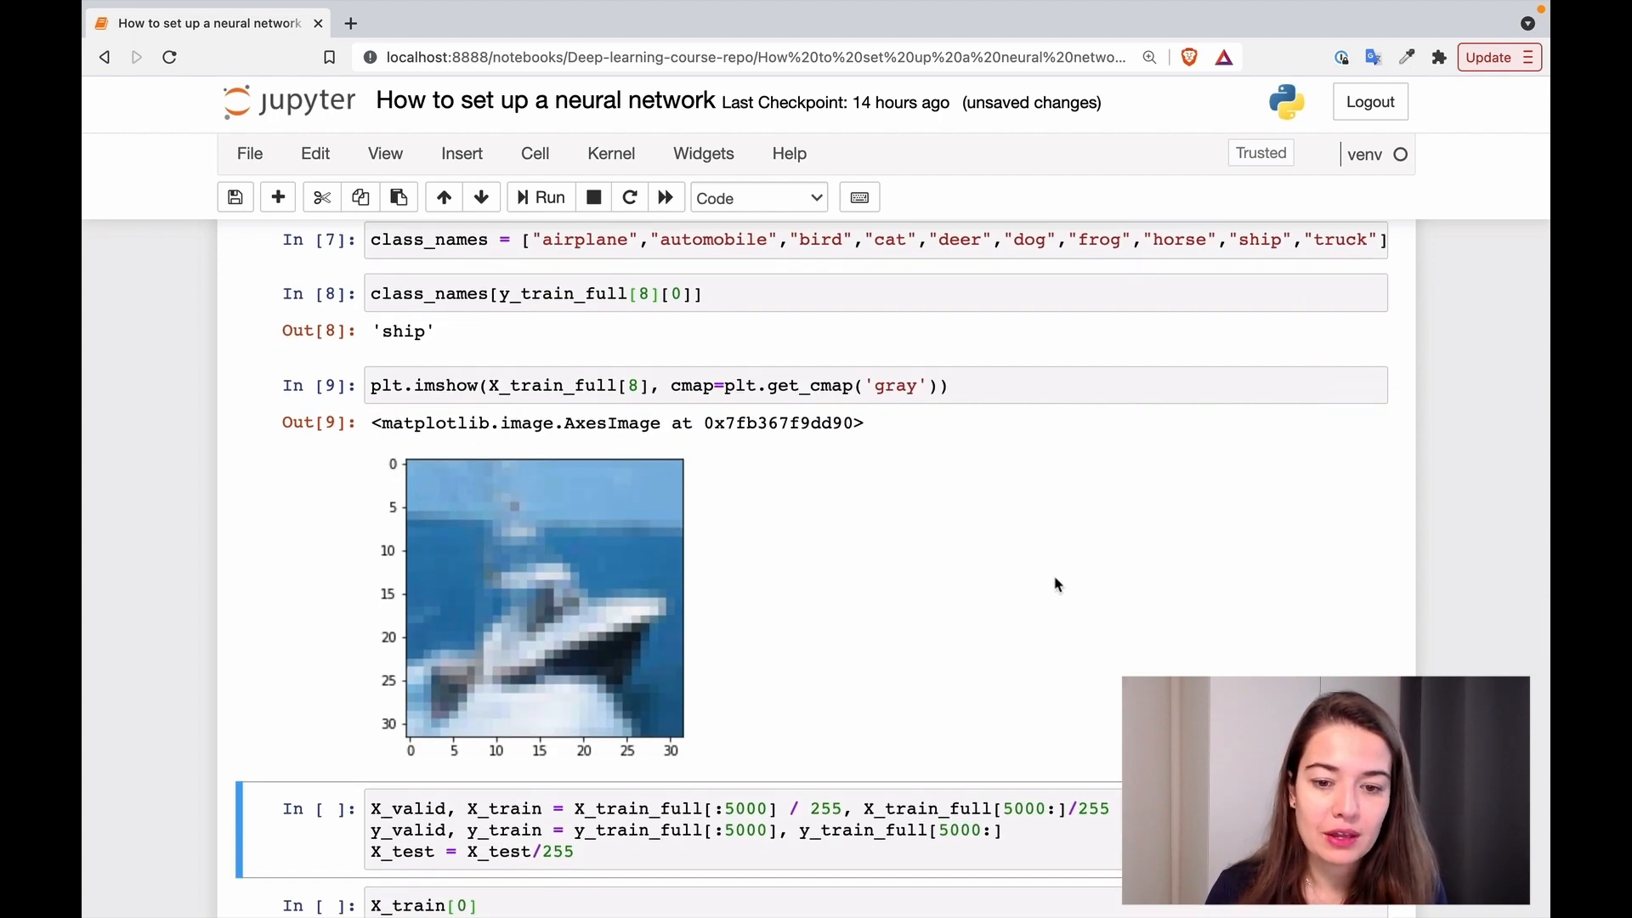
pyautogui.scroll(-3)
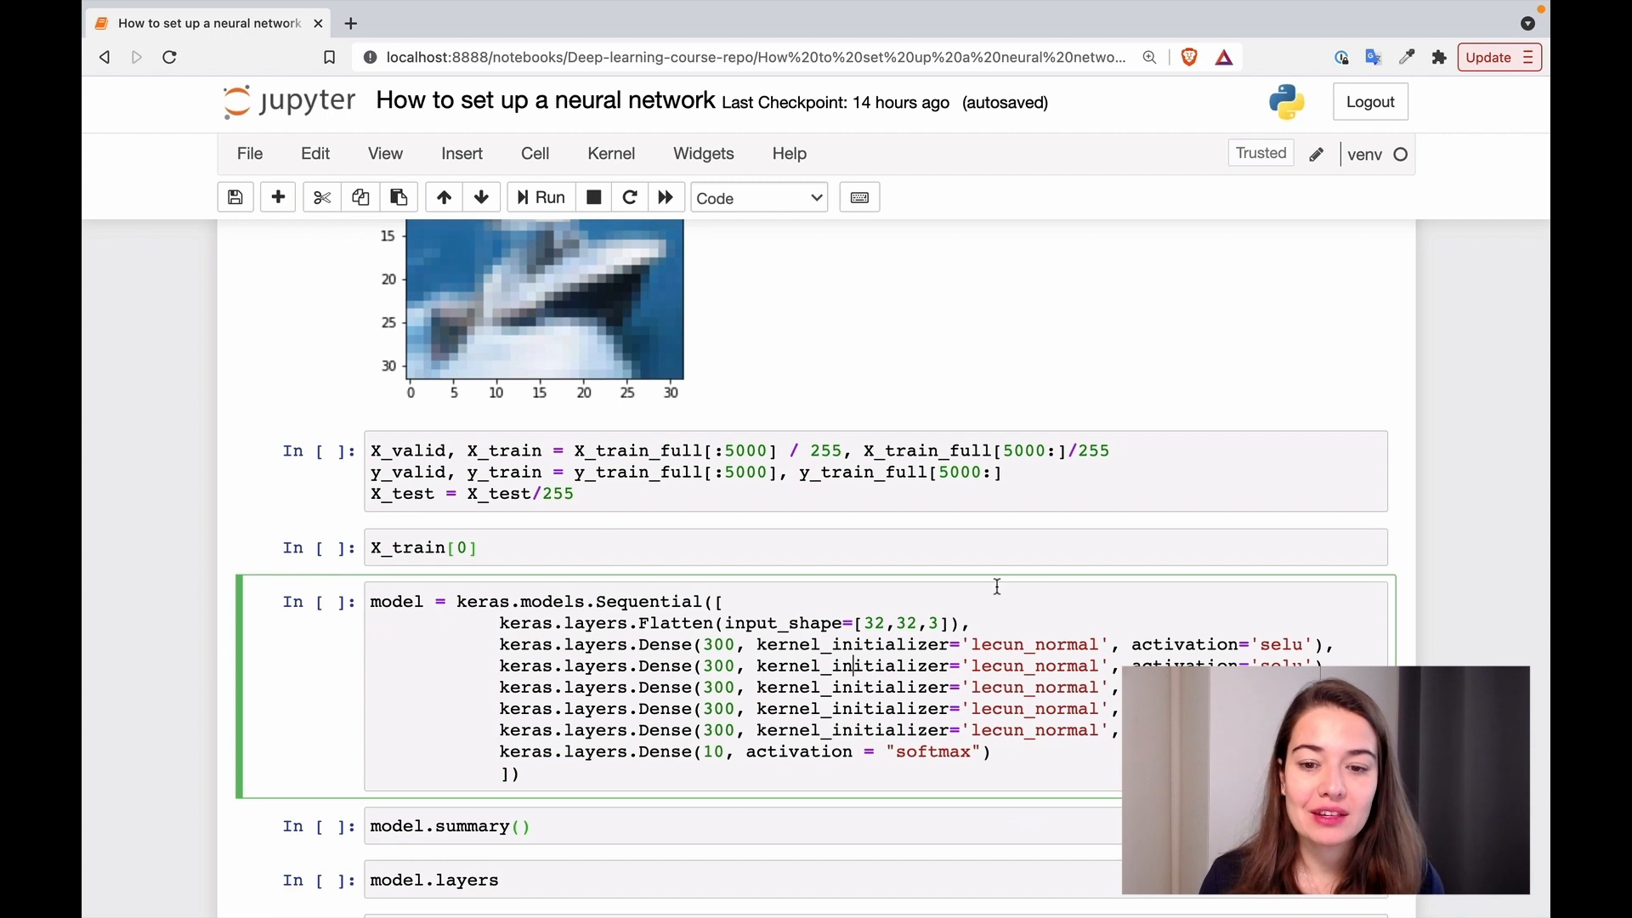